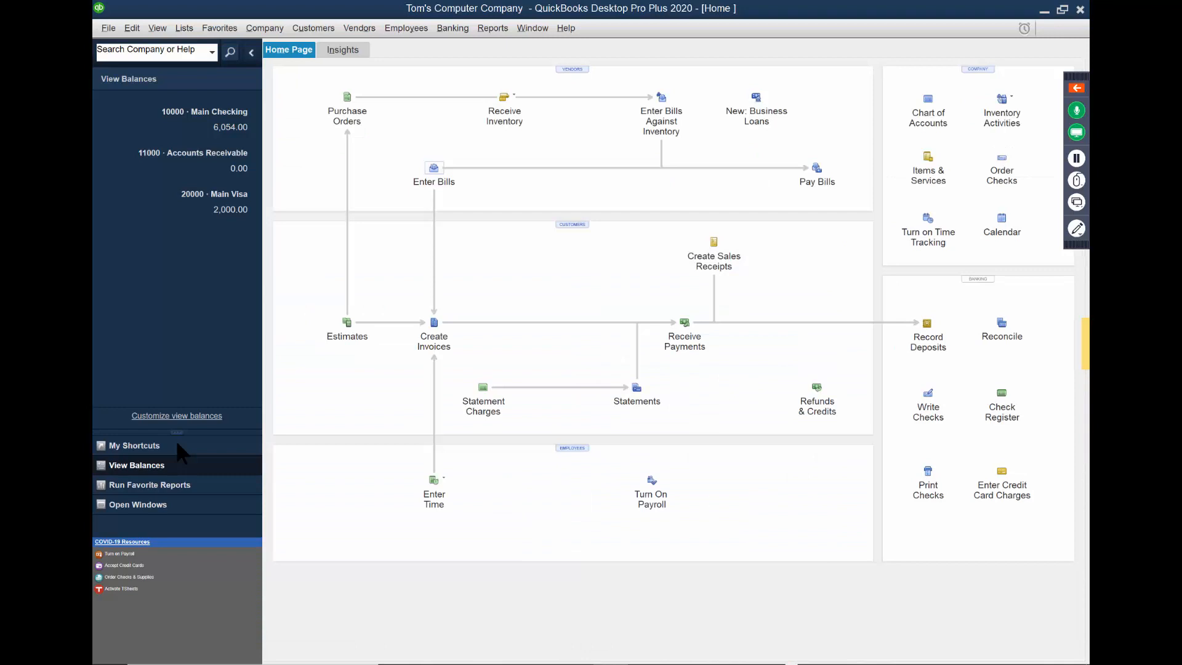
- Start a new bill for vendor Nj Power with an amount due of 100.00
left_click(434, 167)
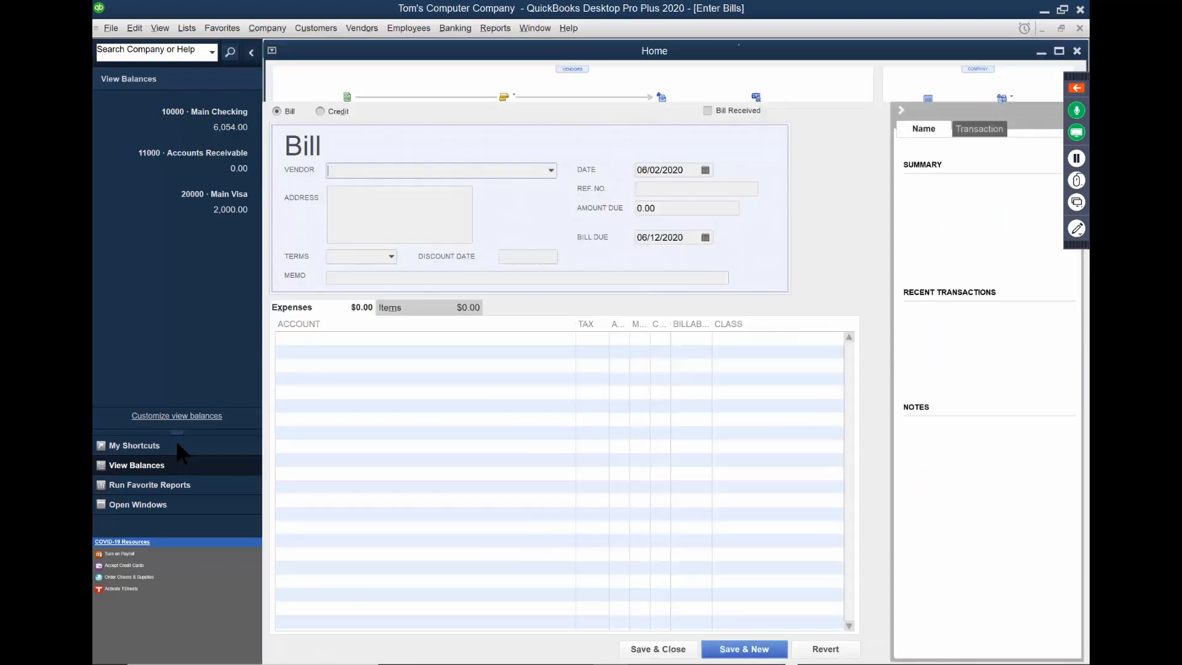
left_click(707, 110)
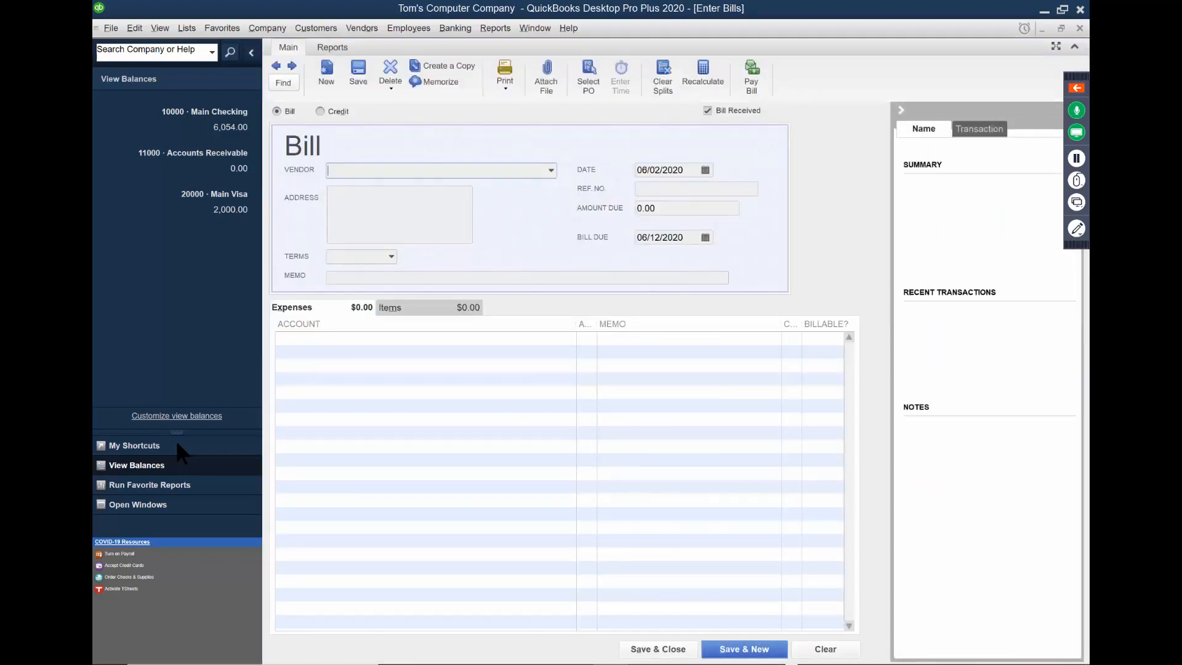
left_click(549, 170)
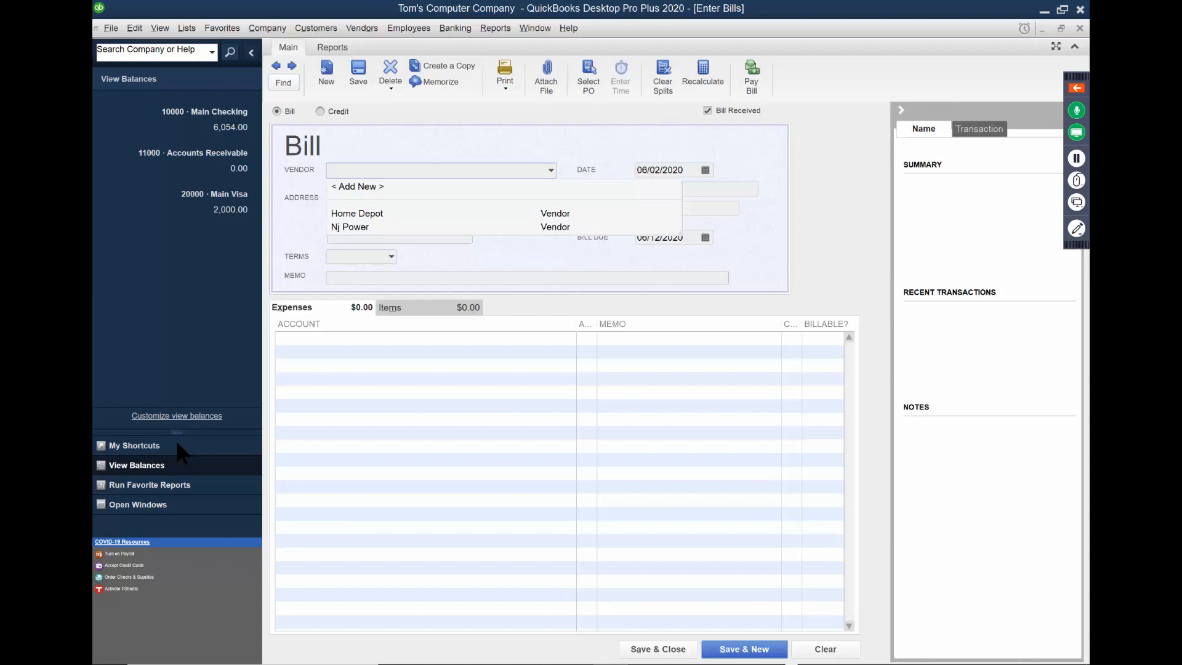
left_click(349, 226)
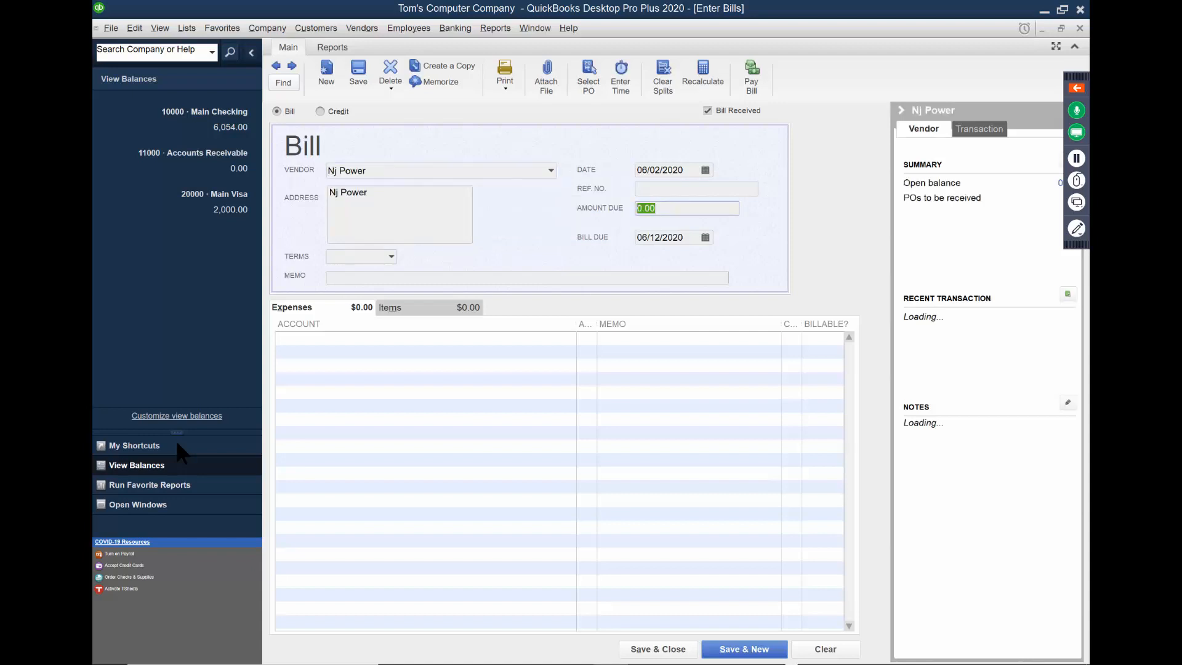
type("100")
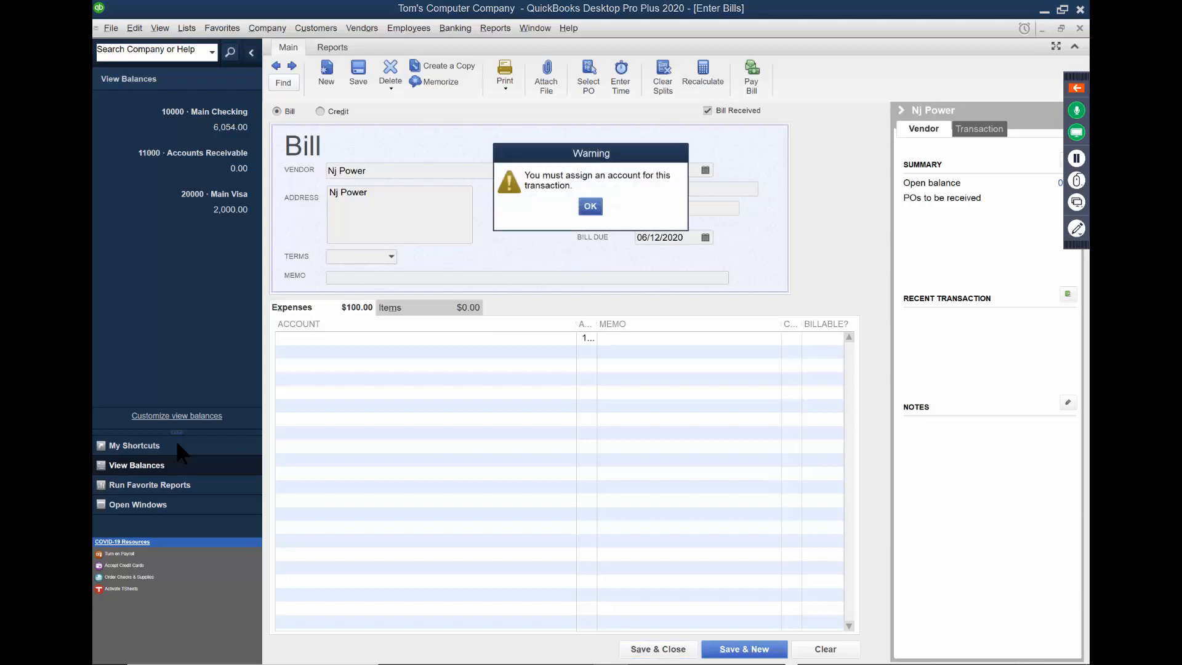
- Dismiss the missing-account warning and assign an expense account to the bill line
left_click(590, 205)
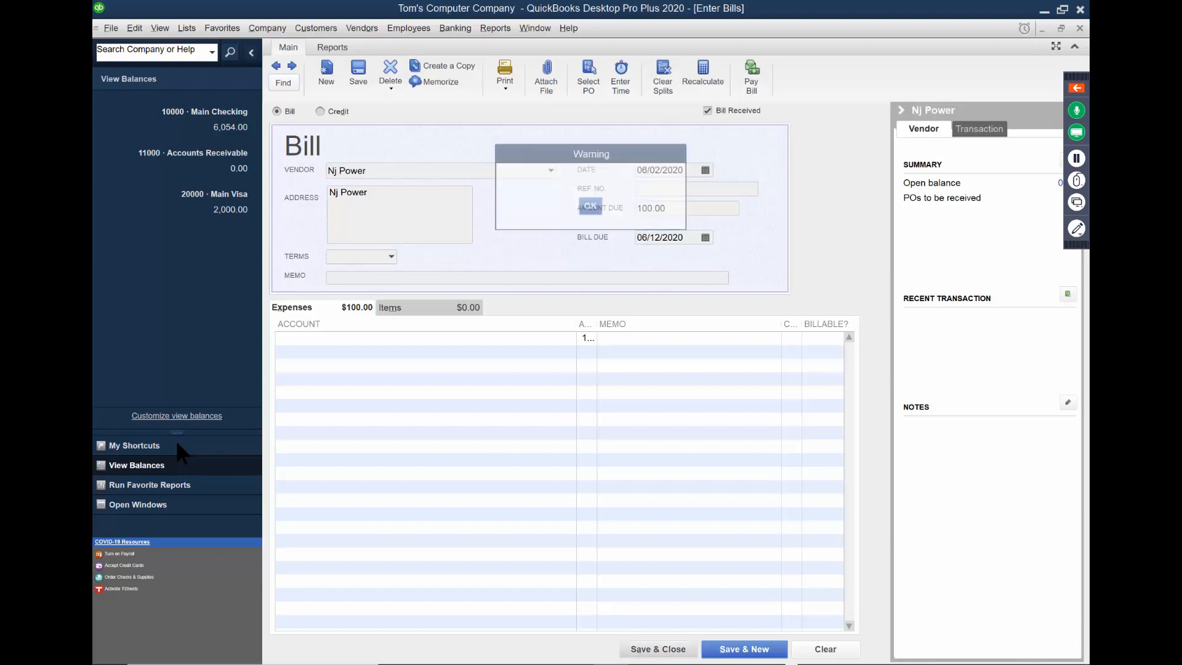
left_click(590, 207)
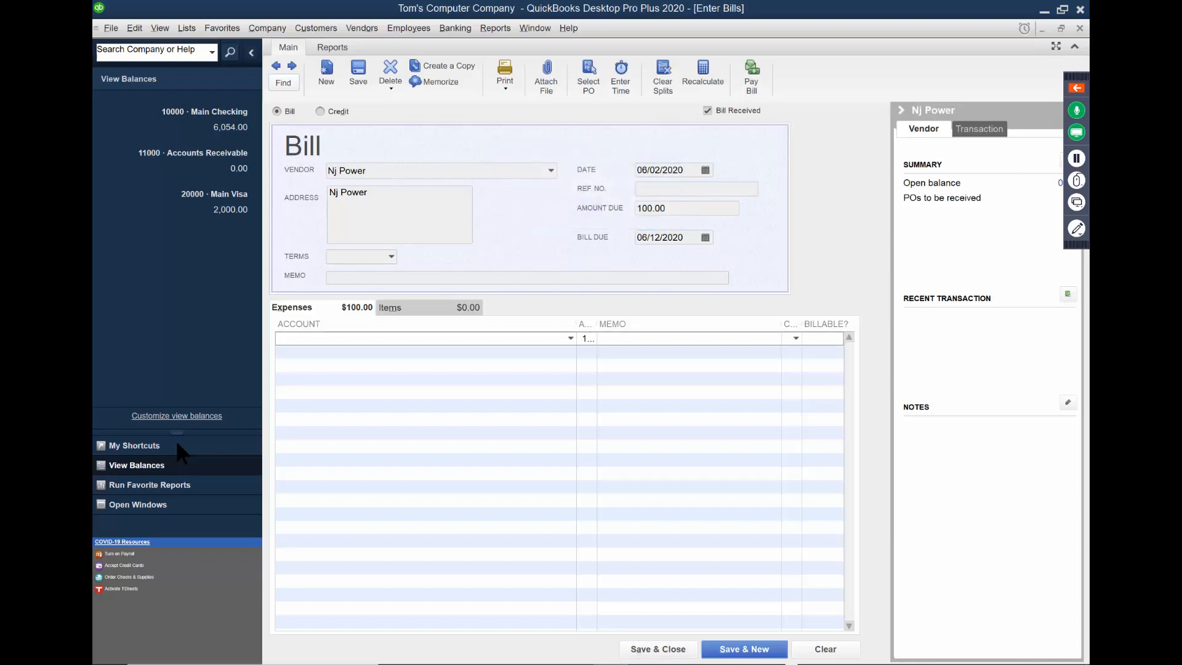
left_click(570, 338)
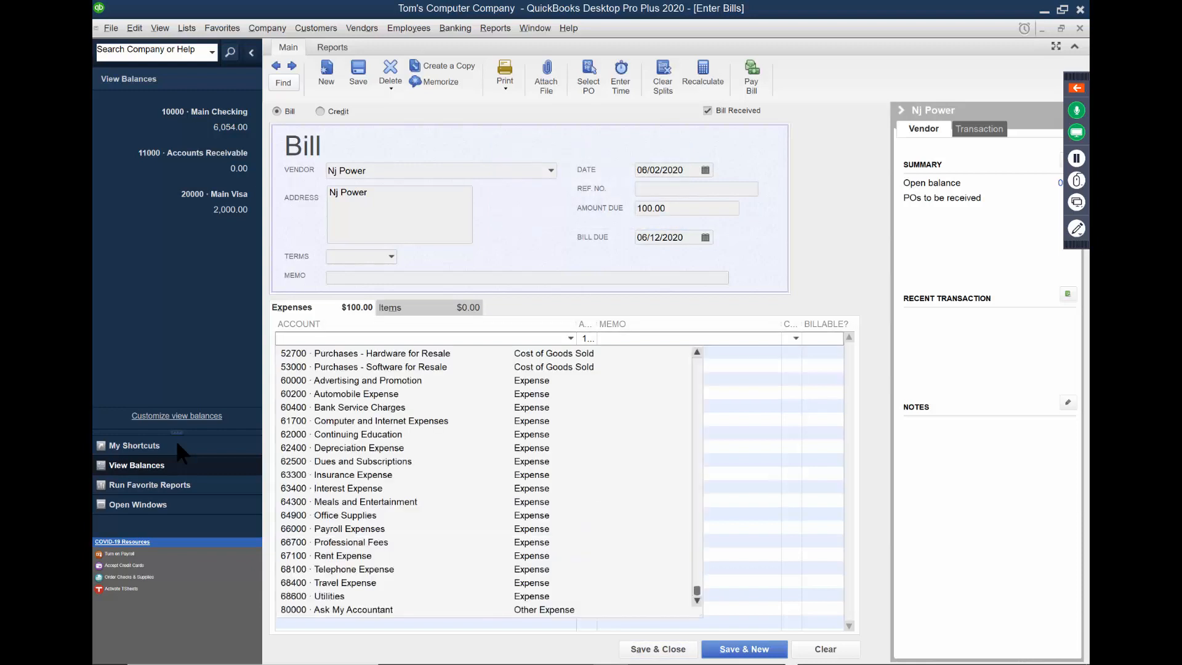
left_click(328, 596)
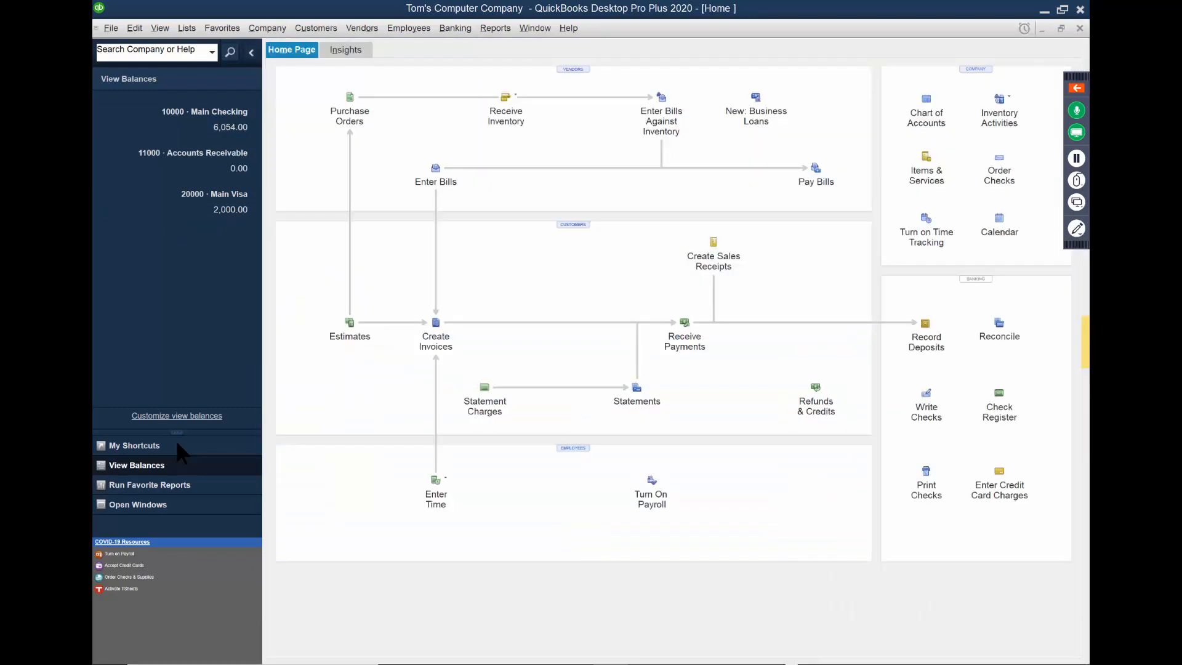
- Refresh the side-panel balances so Accounts Payable shows 100.00
left_click(134, 444)
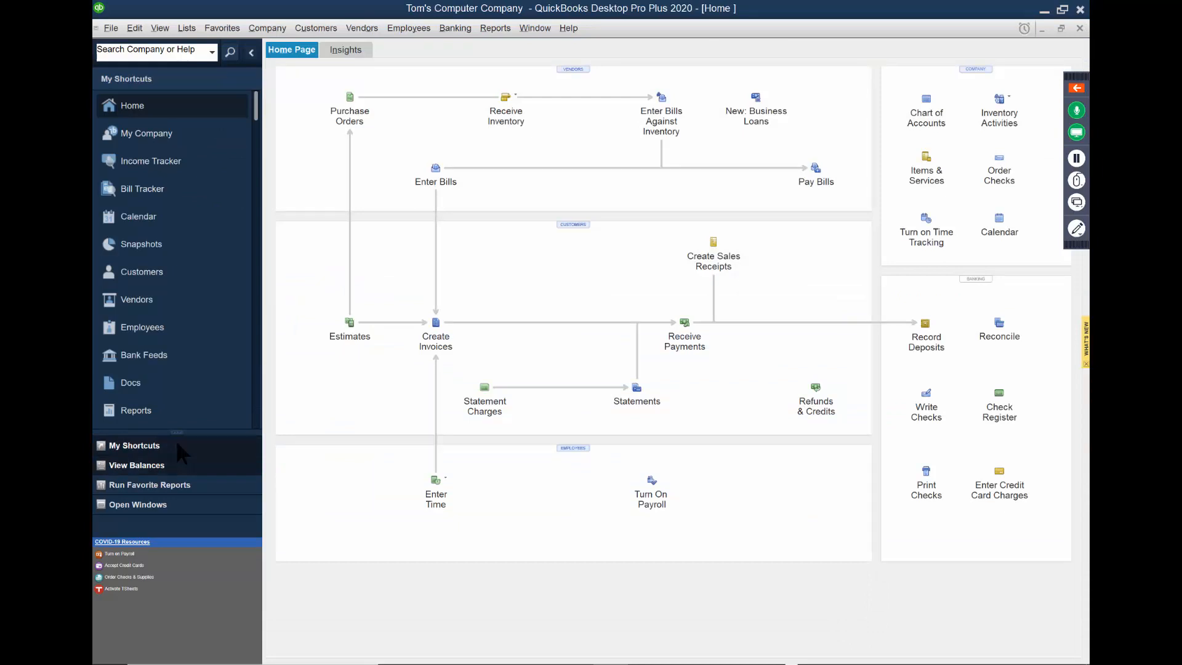
left_click(137, 465)
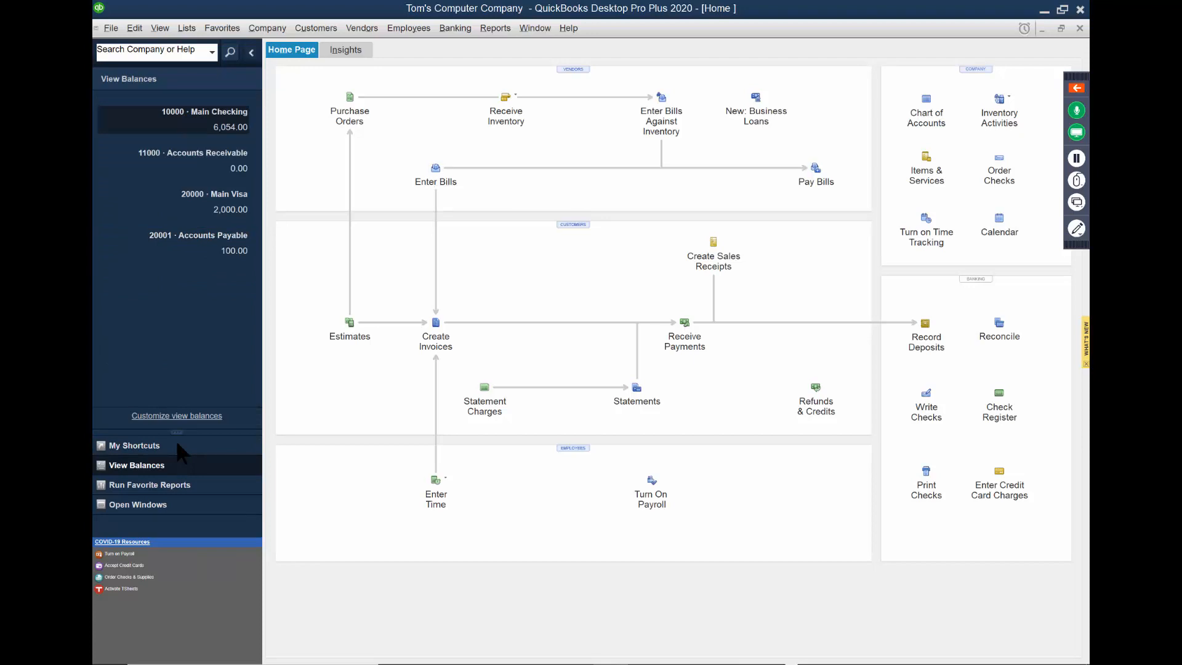
mouse_move(435, 168)
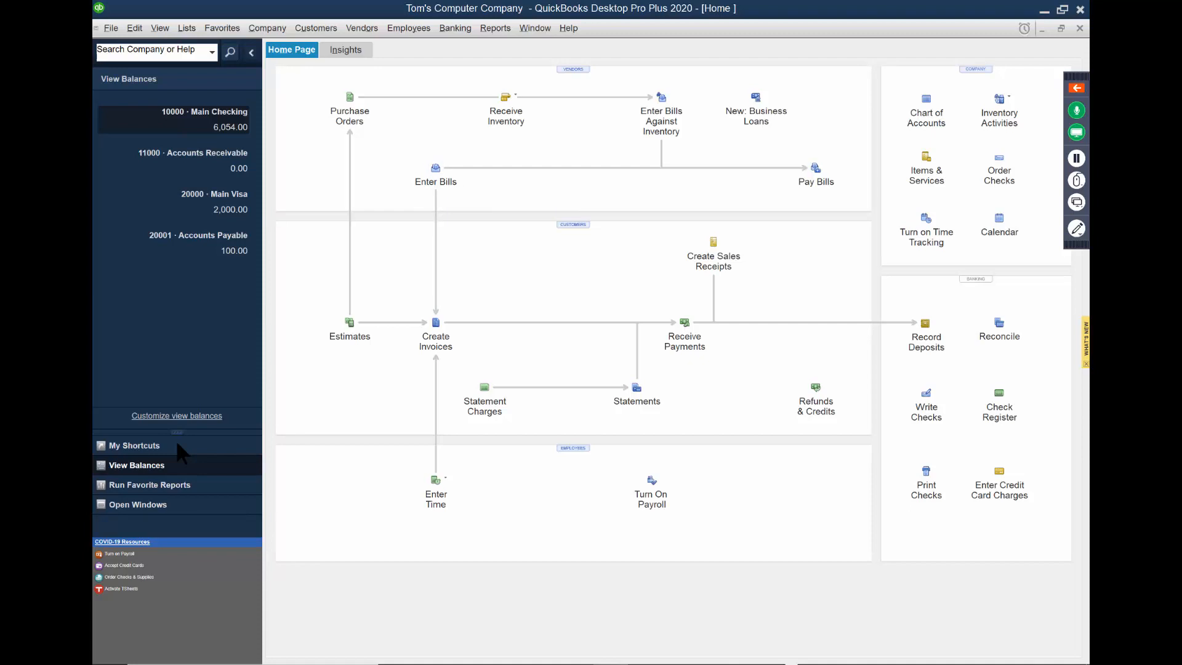
mouse_move(815, 168)
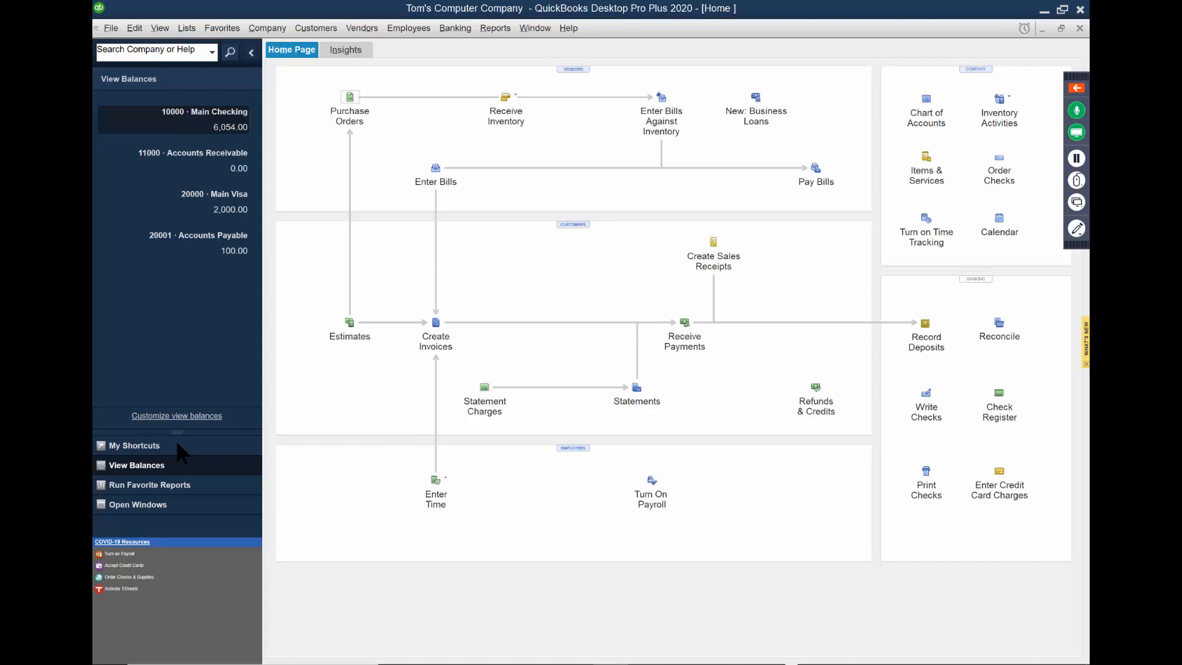
- Start a purchase order to new vendor Amazon for 100 Keyboards at 3.00 each
left_click(348, 96)
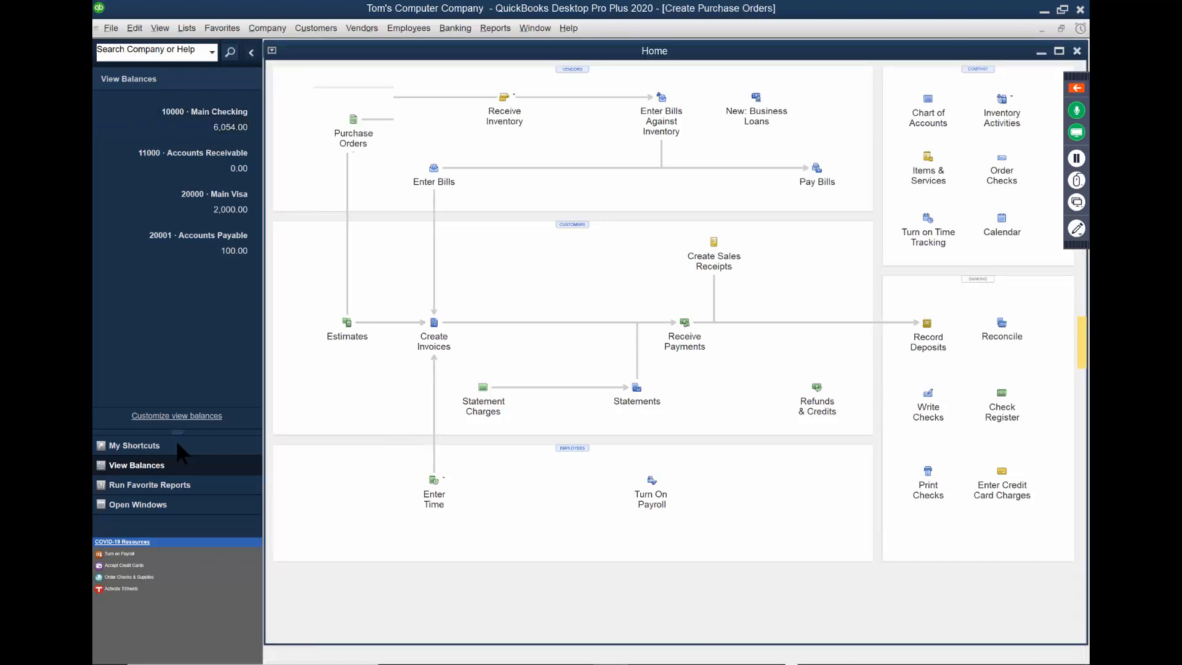
left_click(353, 121)
type("Amazon")
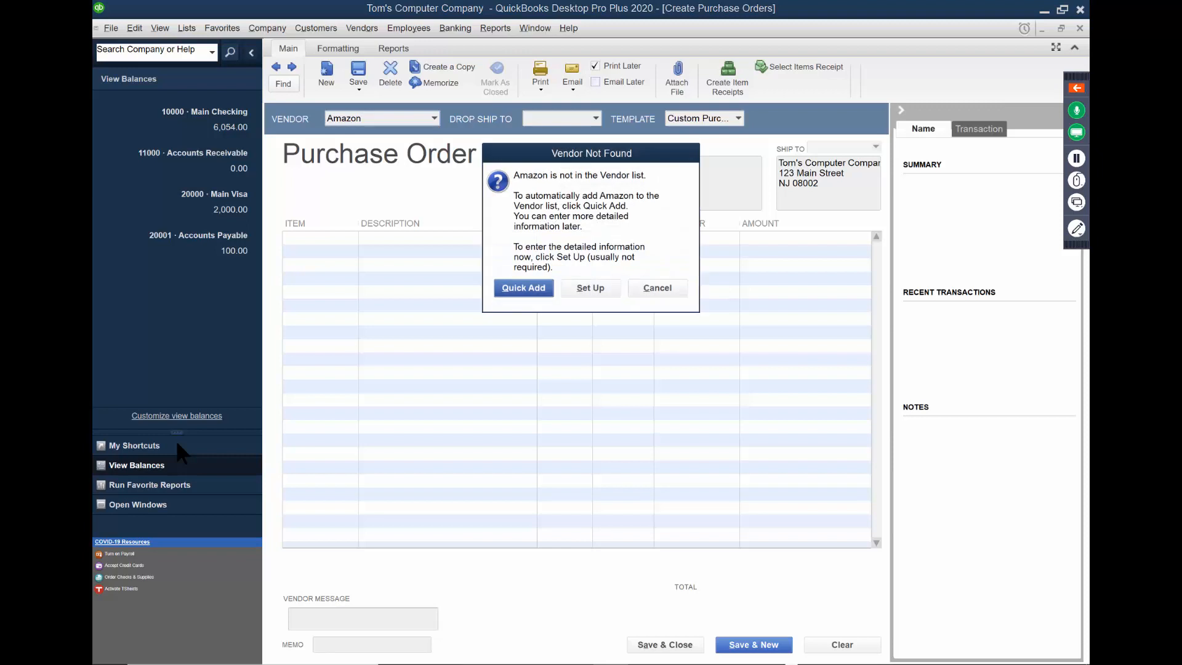
left_click(523, 287)
type("Keyboards")
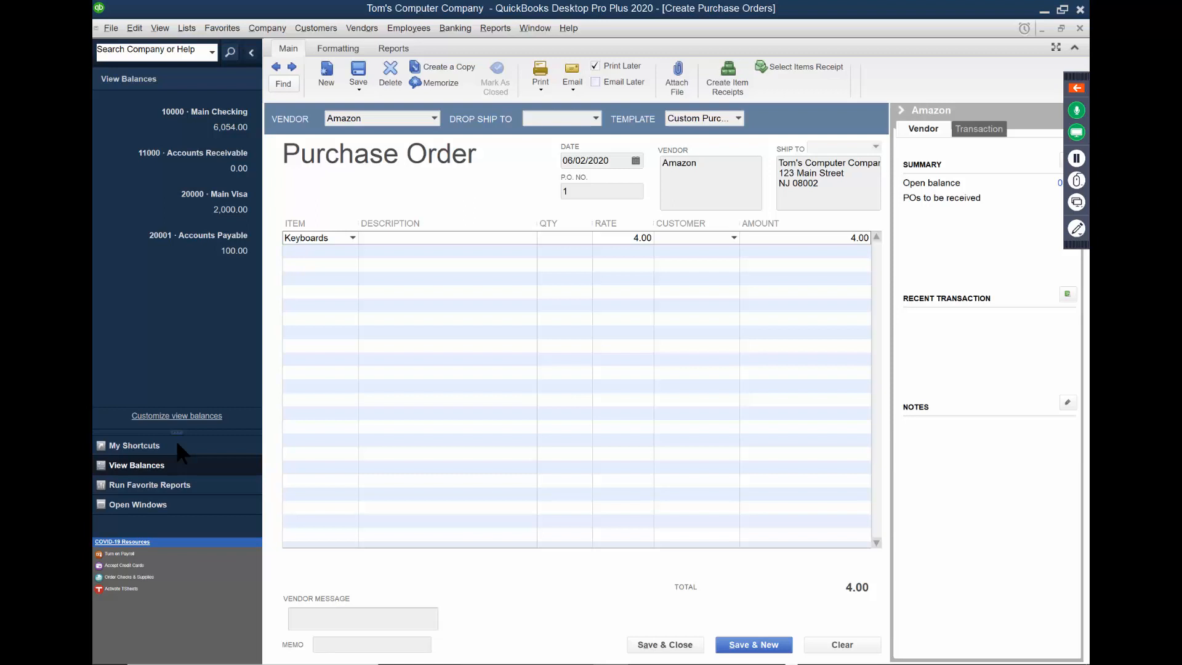
type("100")
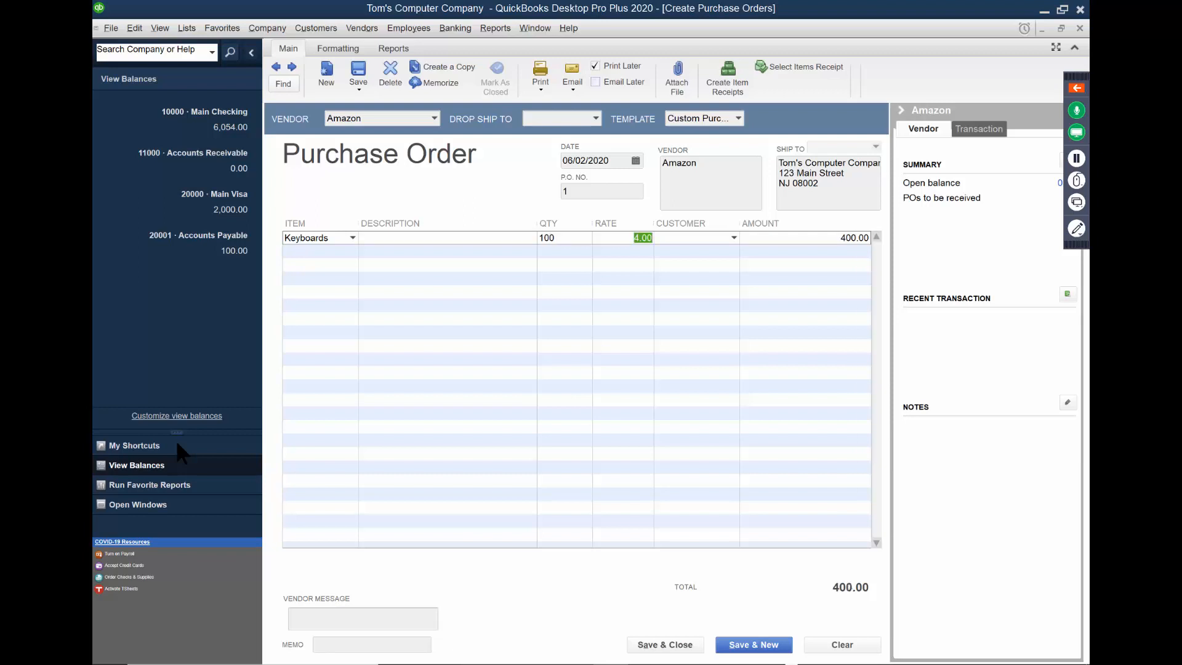
type("3.")
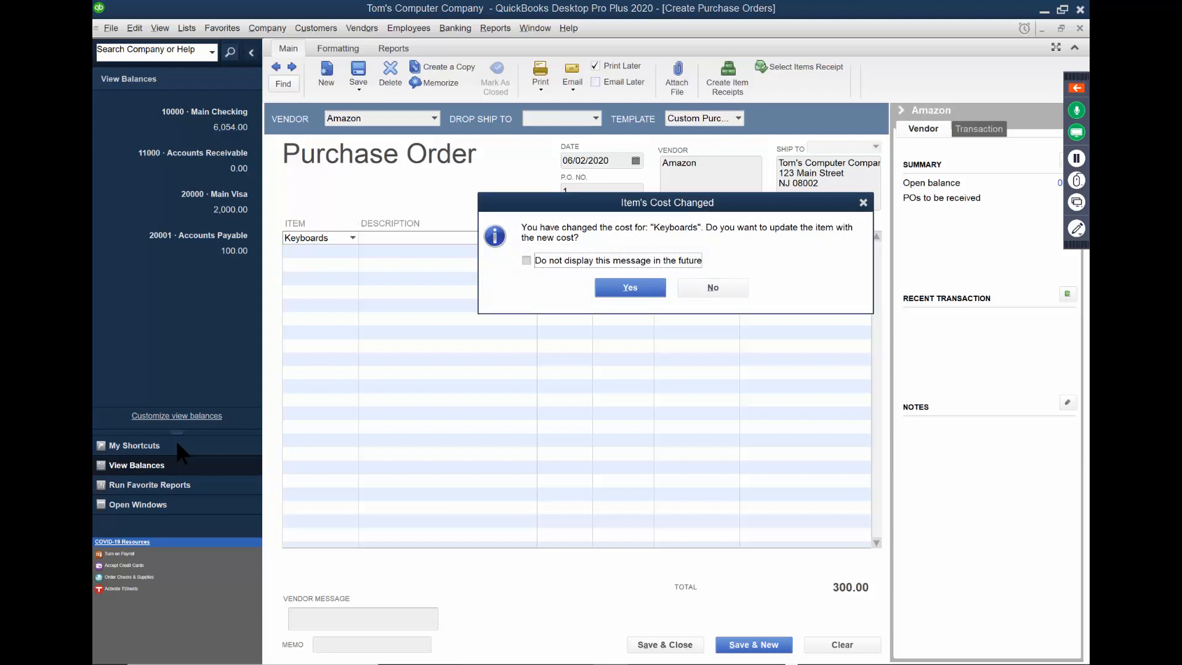
left_click(712, 287)
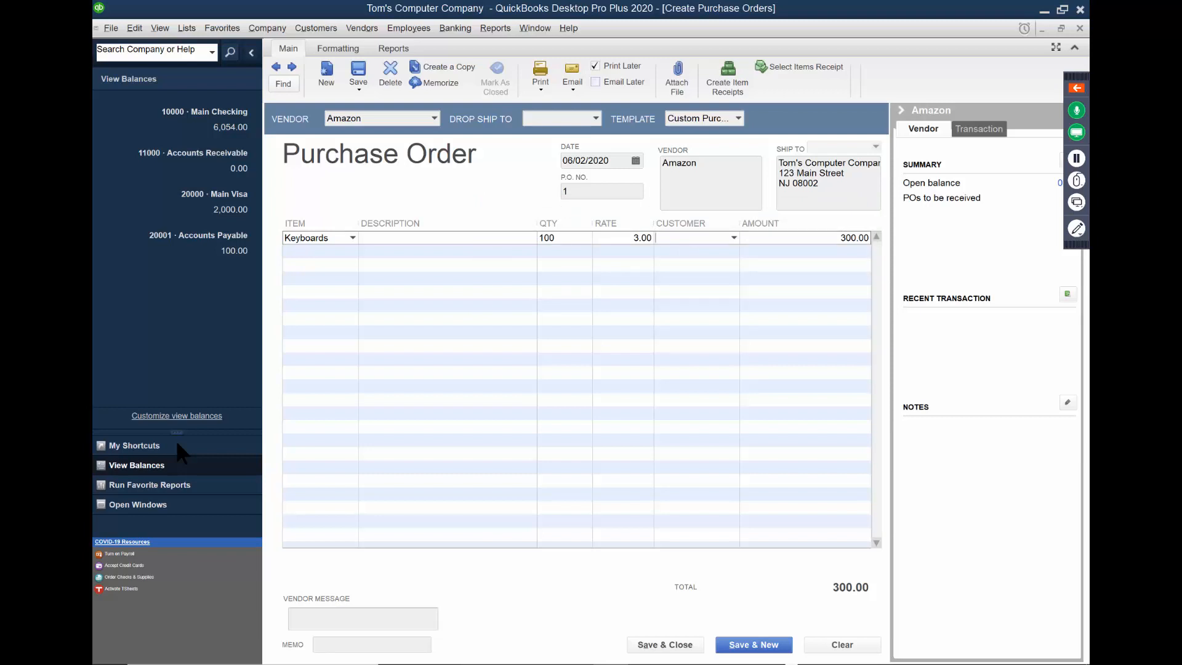
- Add a second order line with the item name Mouse
left_click(316, 251)
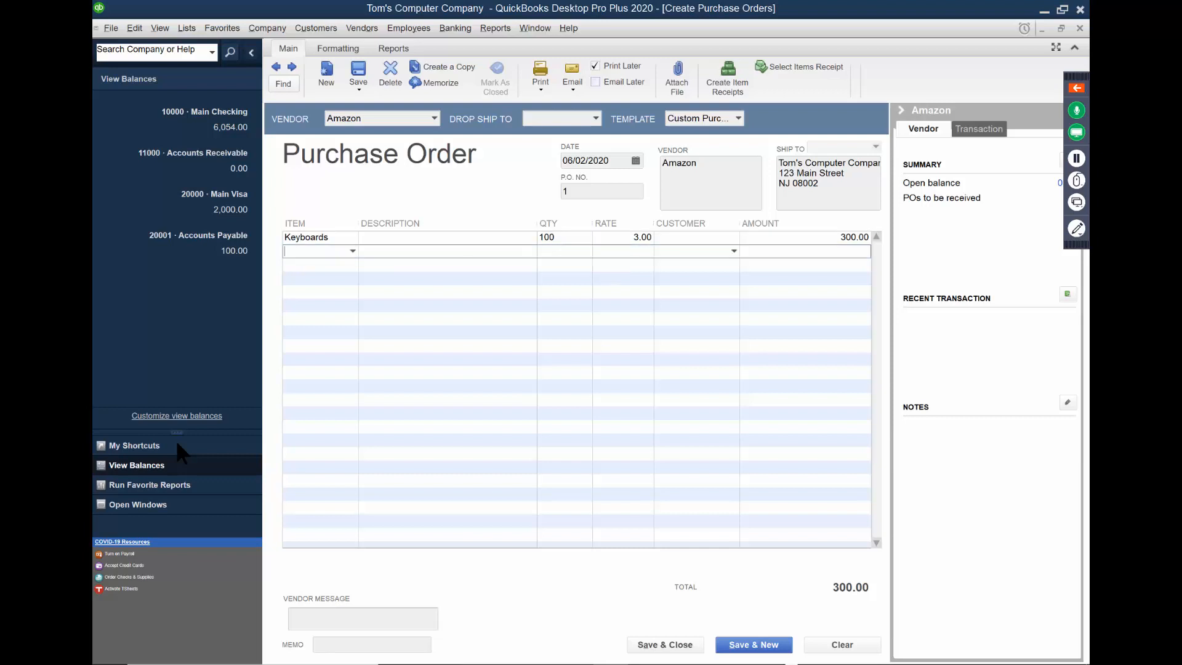
type("Mous")
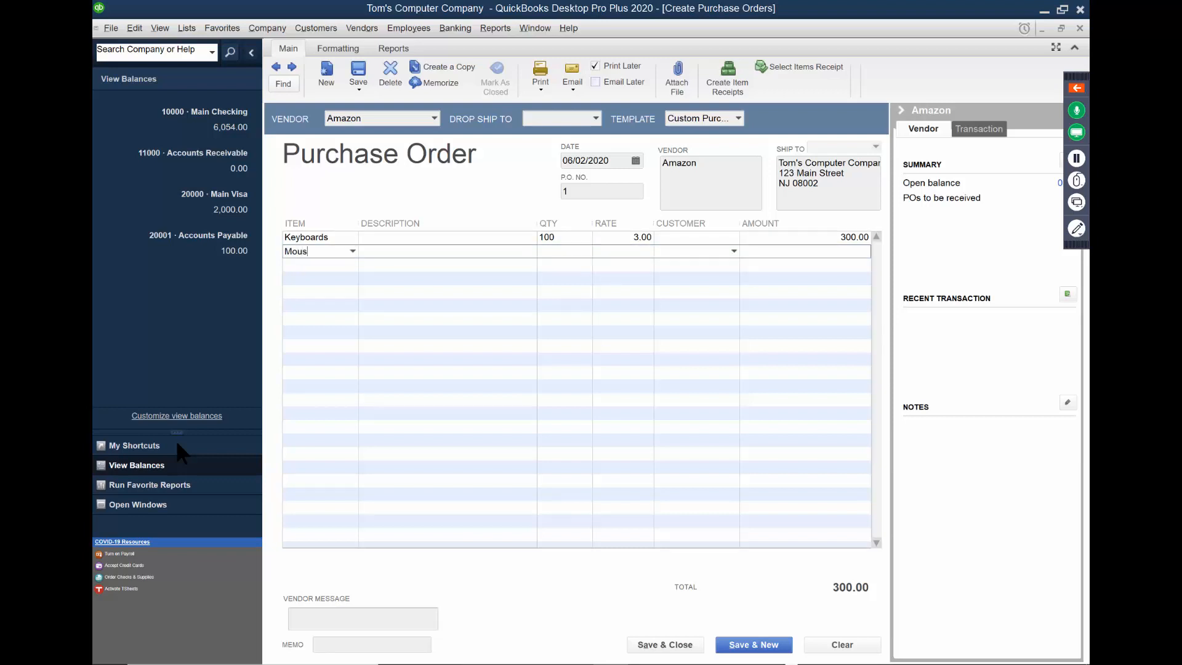
type("se")
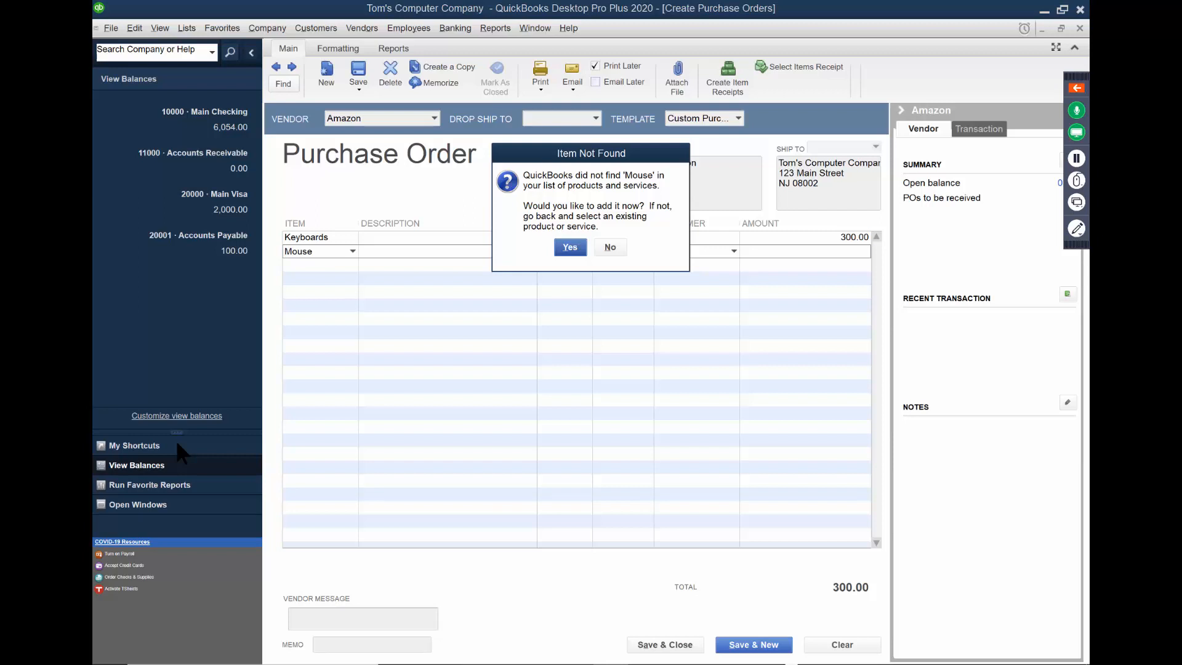
- Create Mouse as an Inventory Part with cost 2.00 and income account 48000 Sales - Hardware
left_click(569, 247)
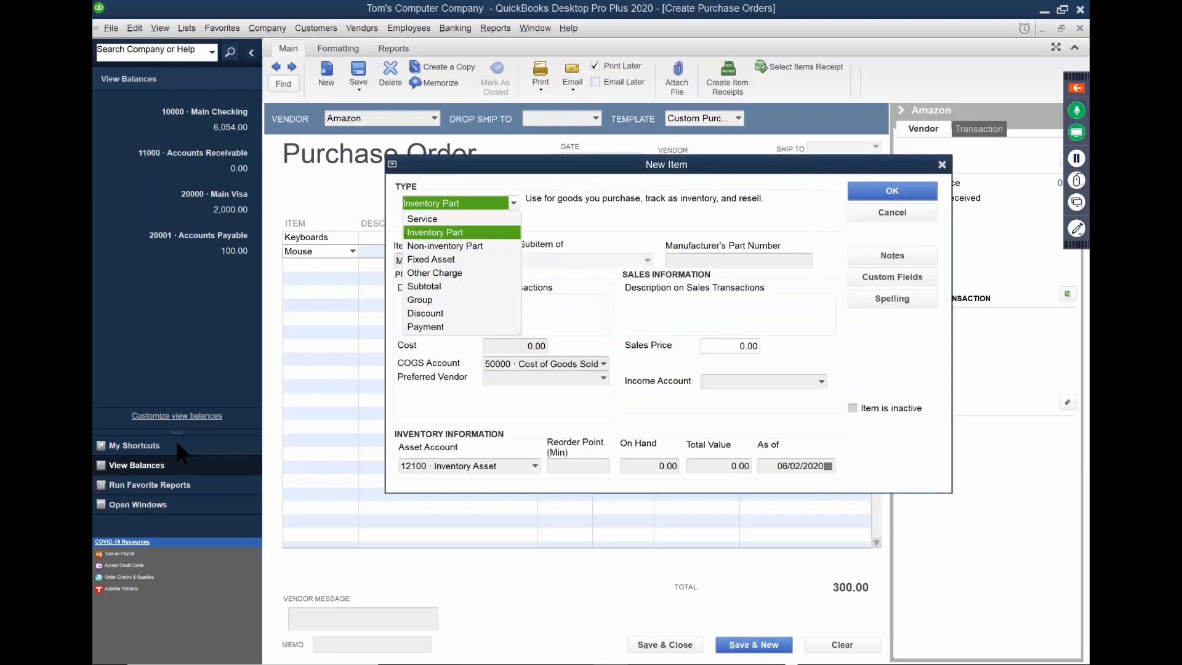
left_click(435, 232)
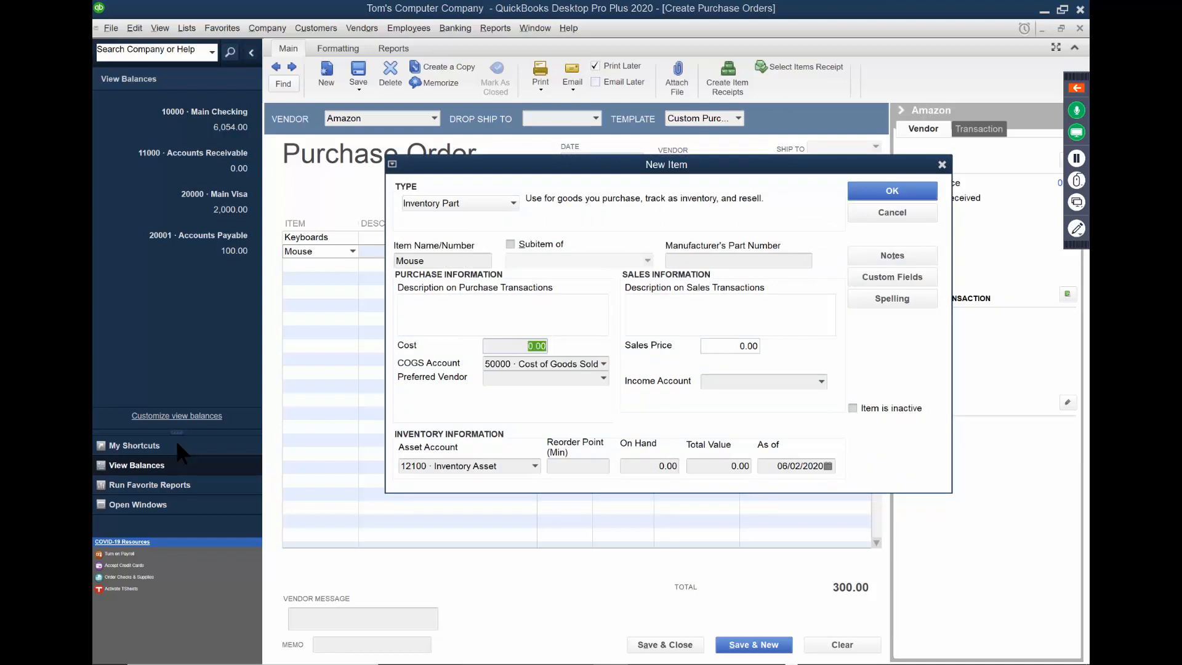
type("2.00")
left_click(731, 345)
type("5")
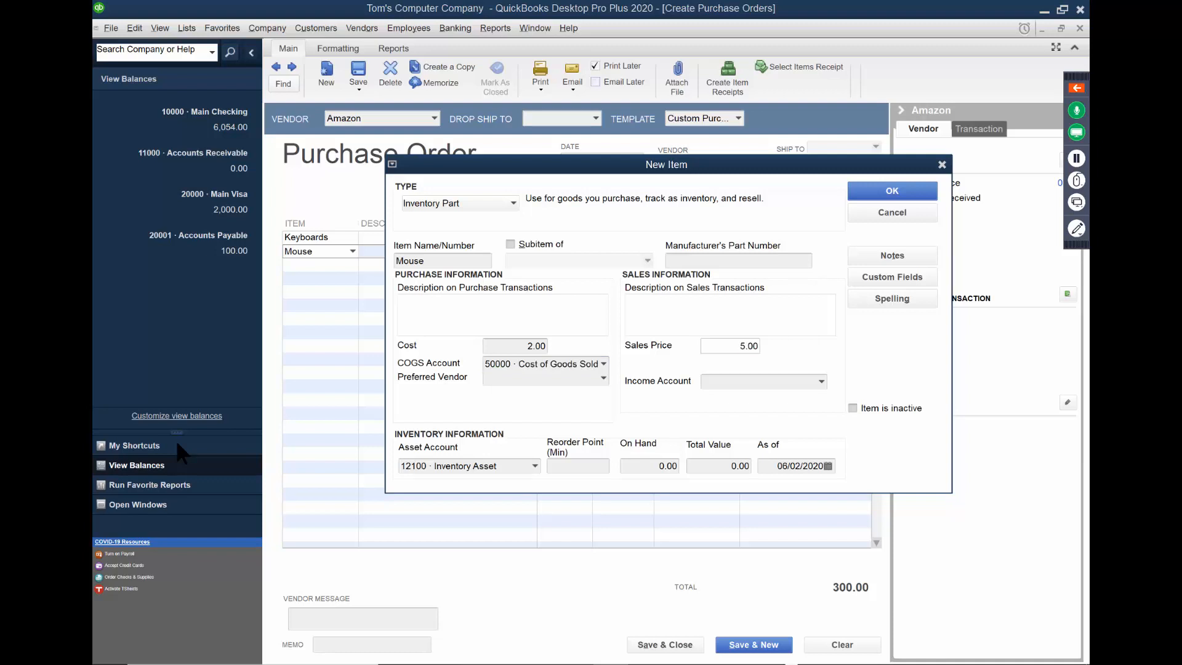
left_click(823, 380)
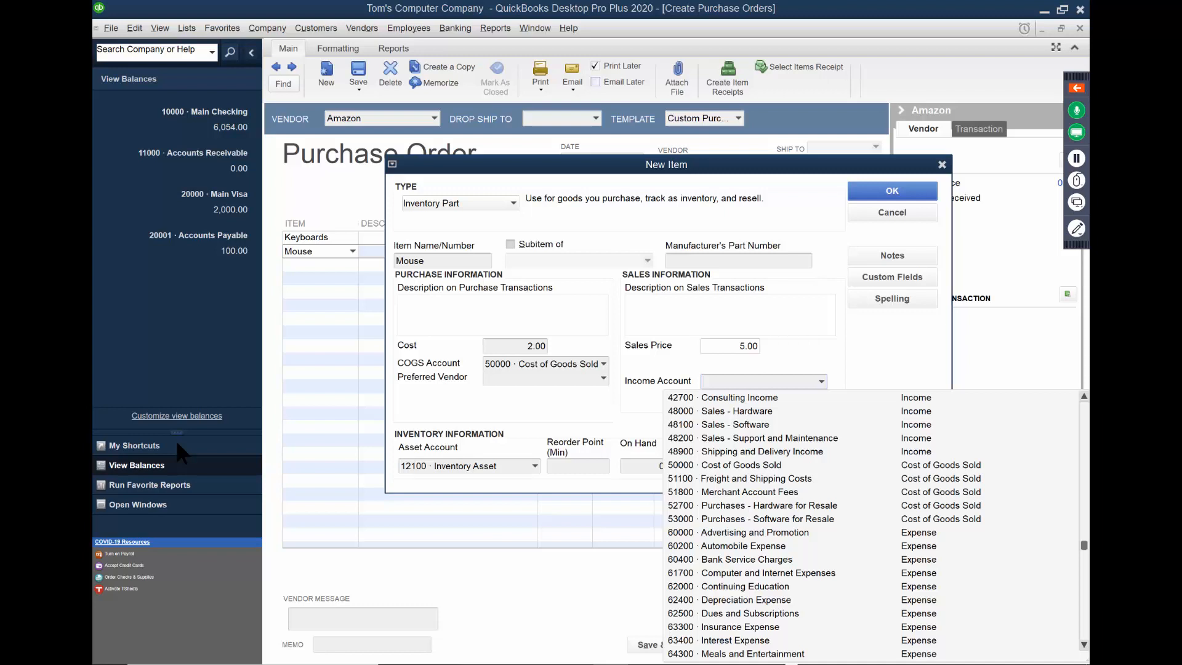
left_click(736, 412)
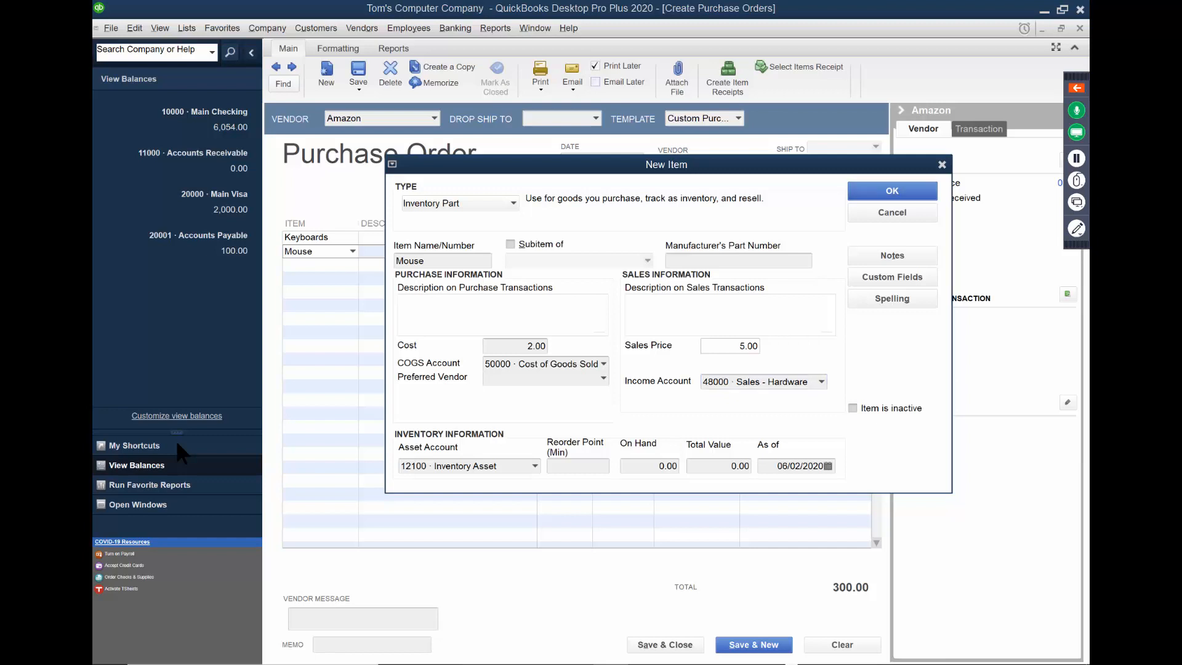
left_click(892, 190)
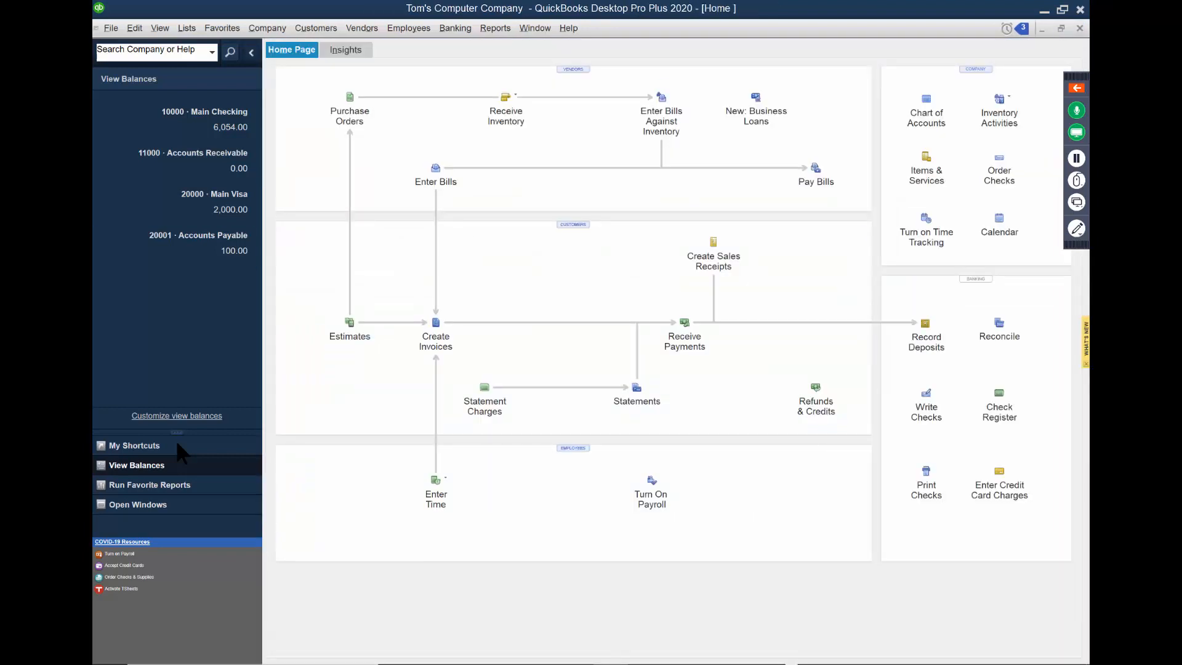
mouse_move(176, 242)
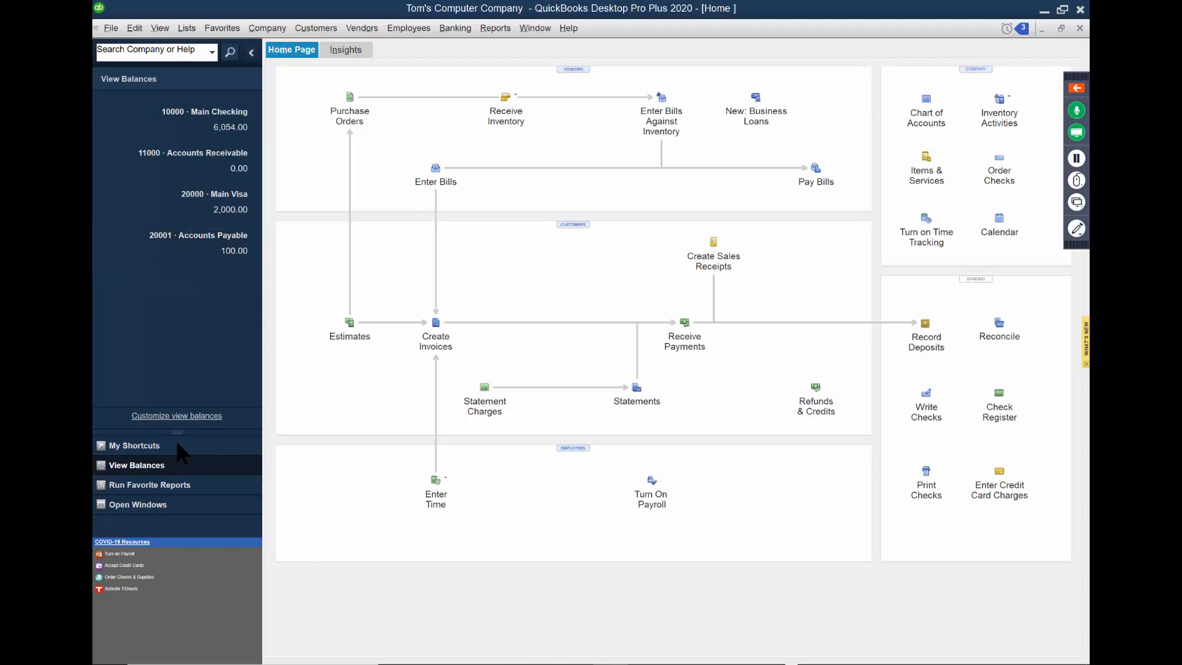
mouse_move(505, 96)
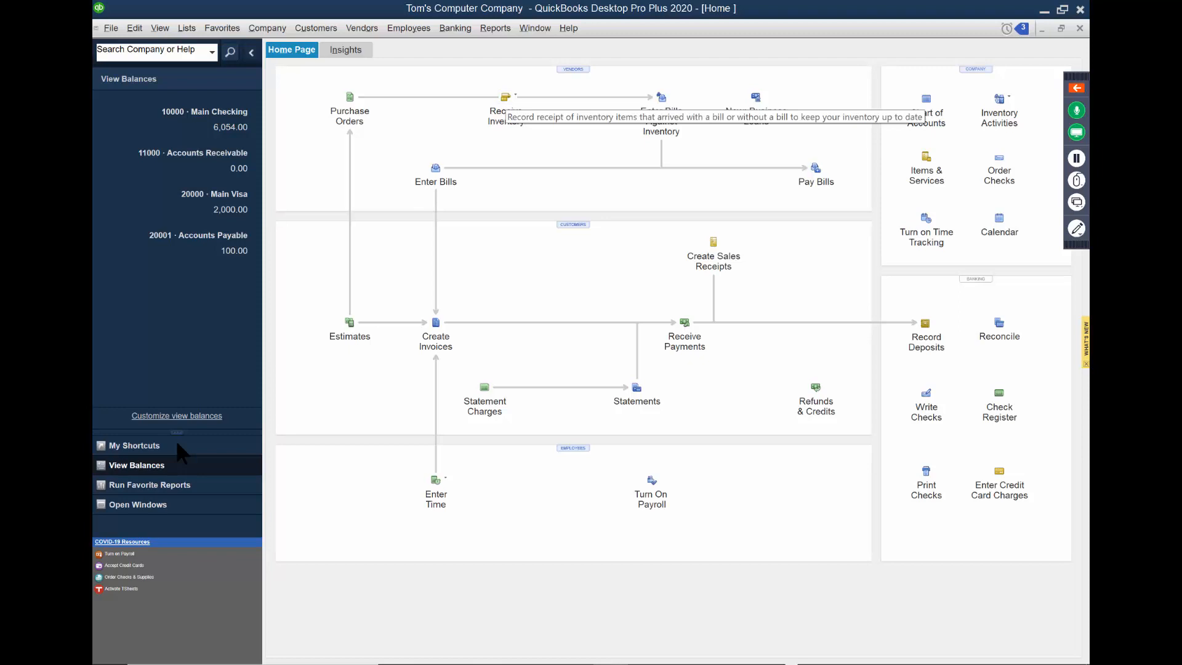
left_click(506, 98)
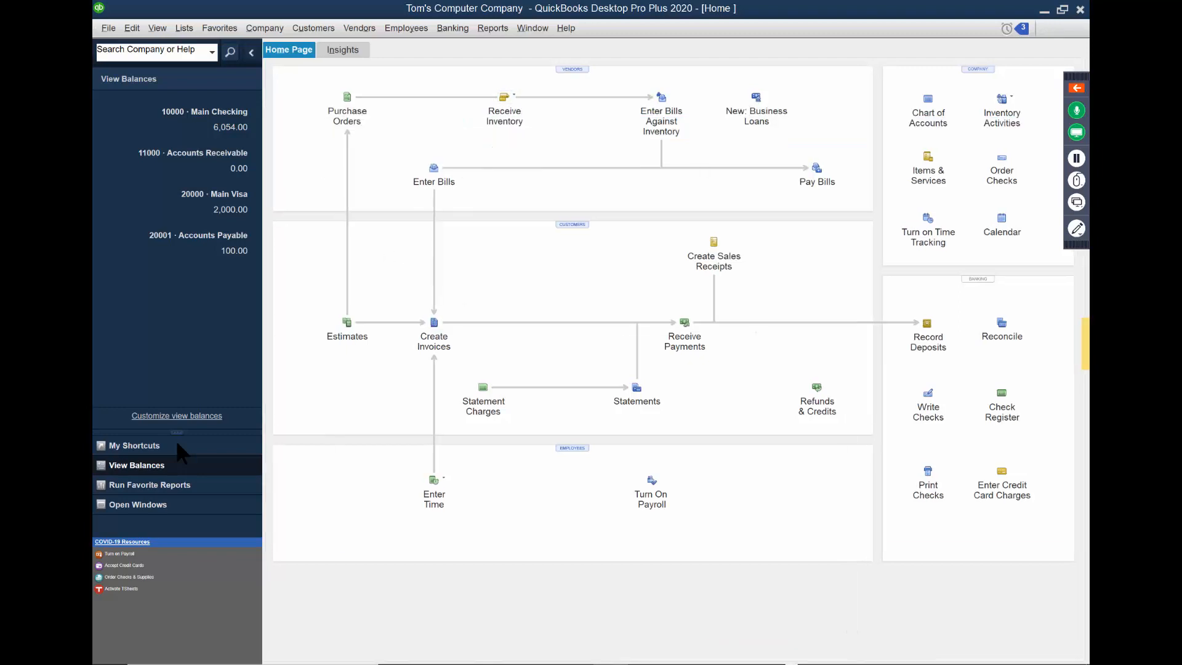
- Start an Amazon bill and receive it against open purchase order 1, pulling in its items
left_click(433, 167)
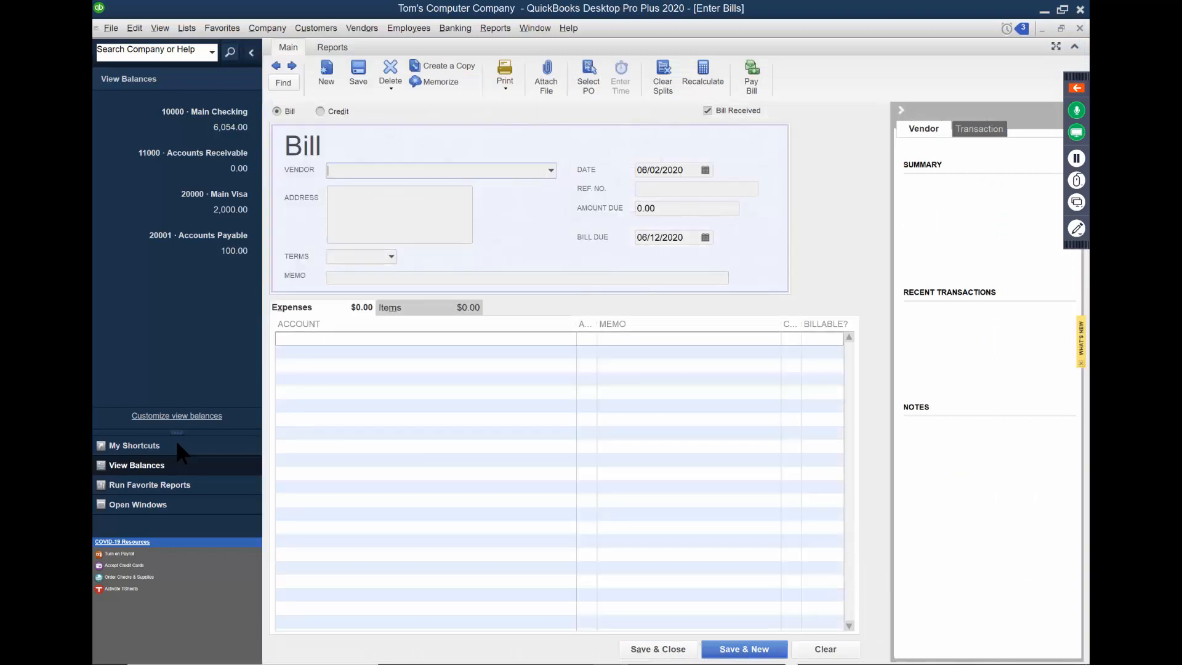
left_click(549, 170)
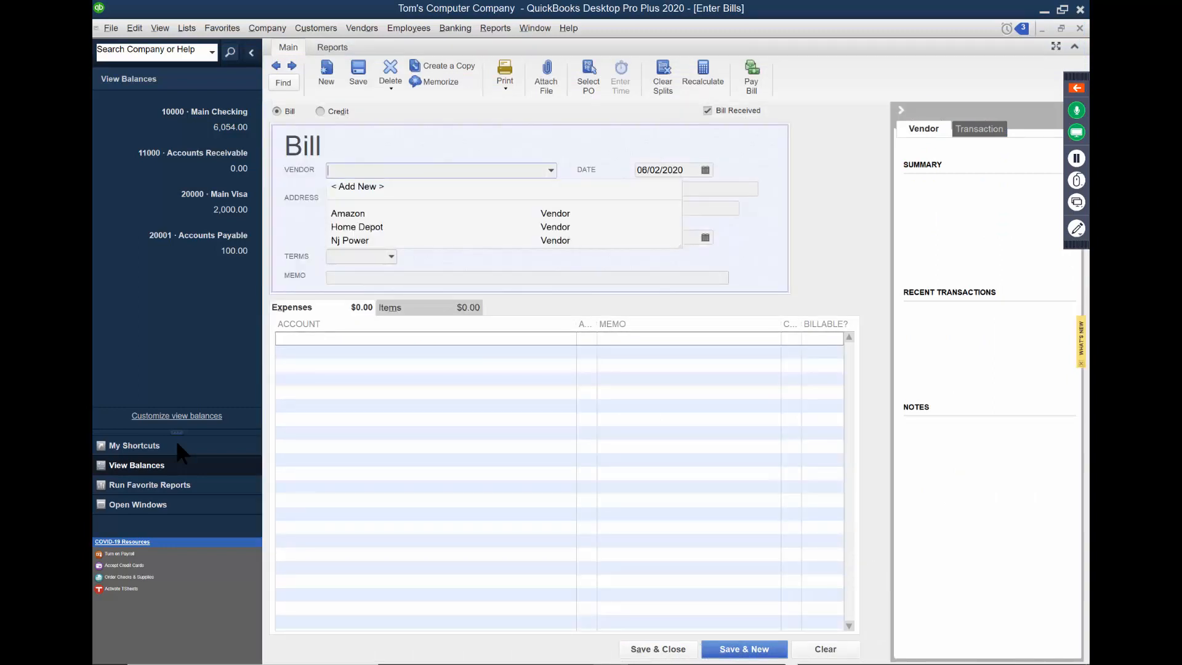
left_click(348, 213)
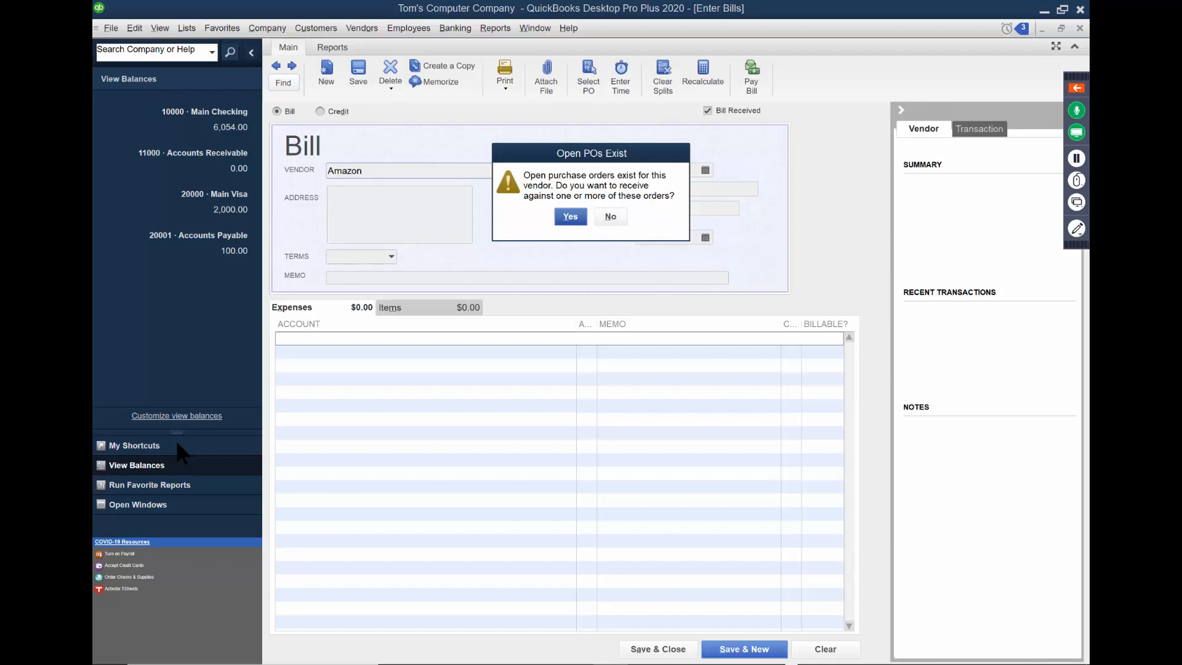
left_click(570, 216)
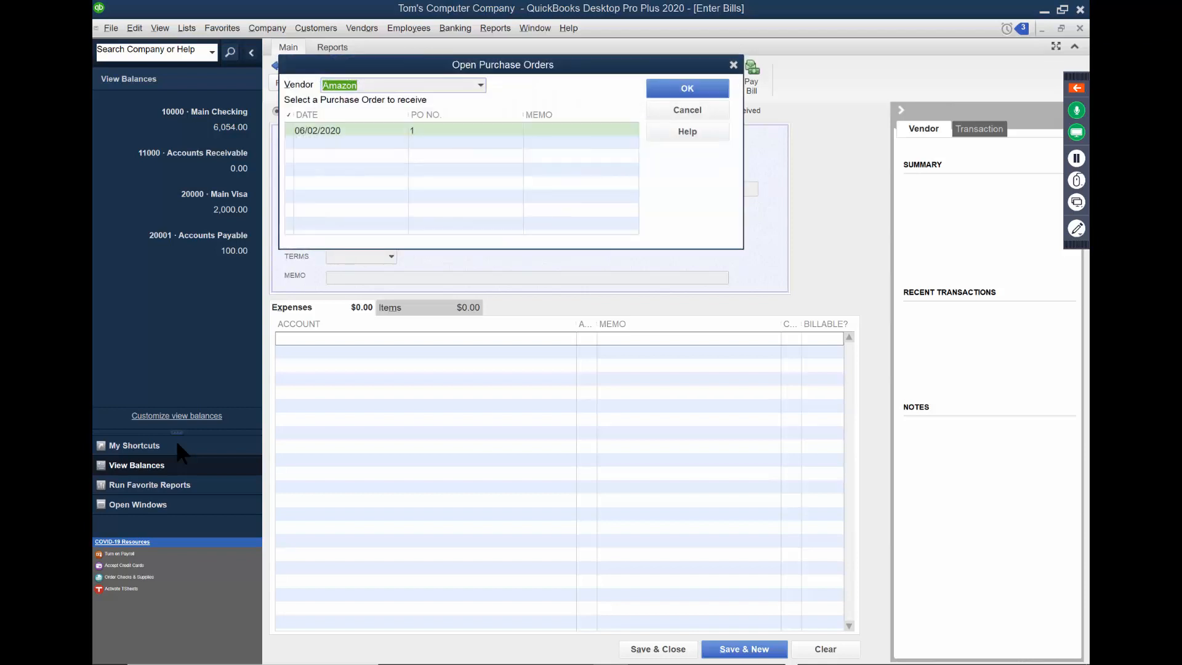
left_click(316, 129)
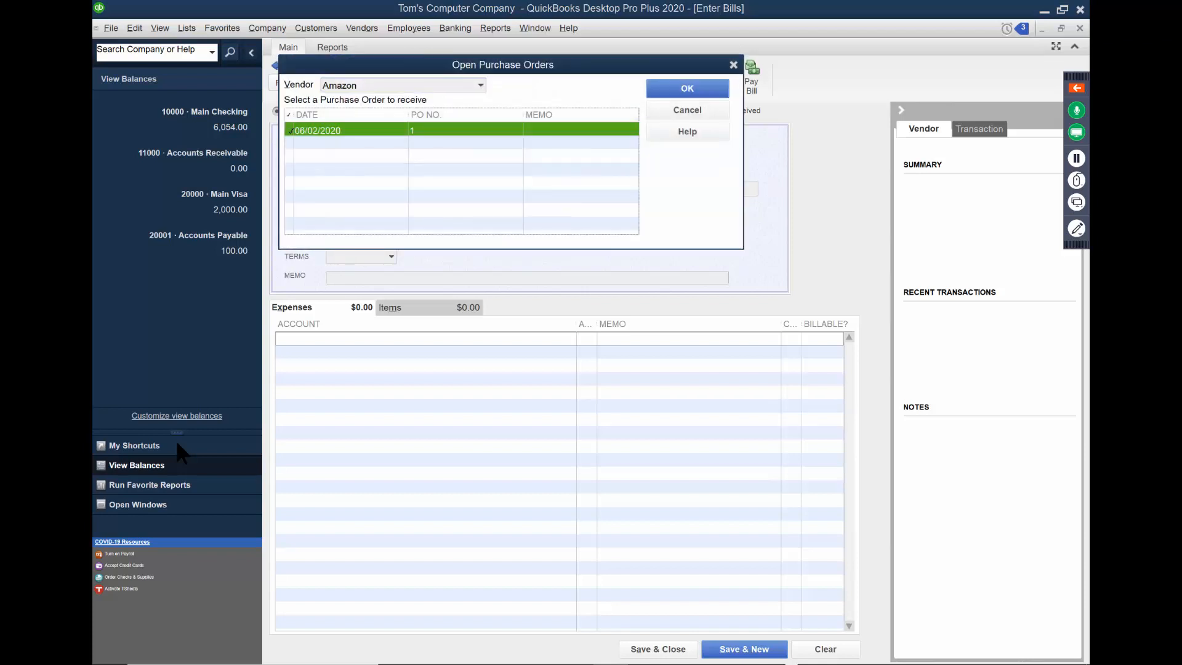
left_click(686, 88)
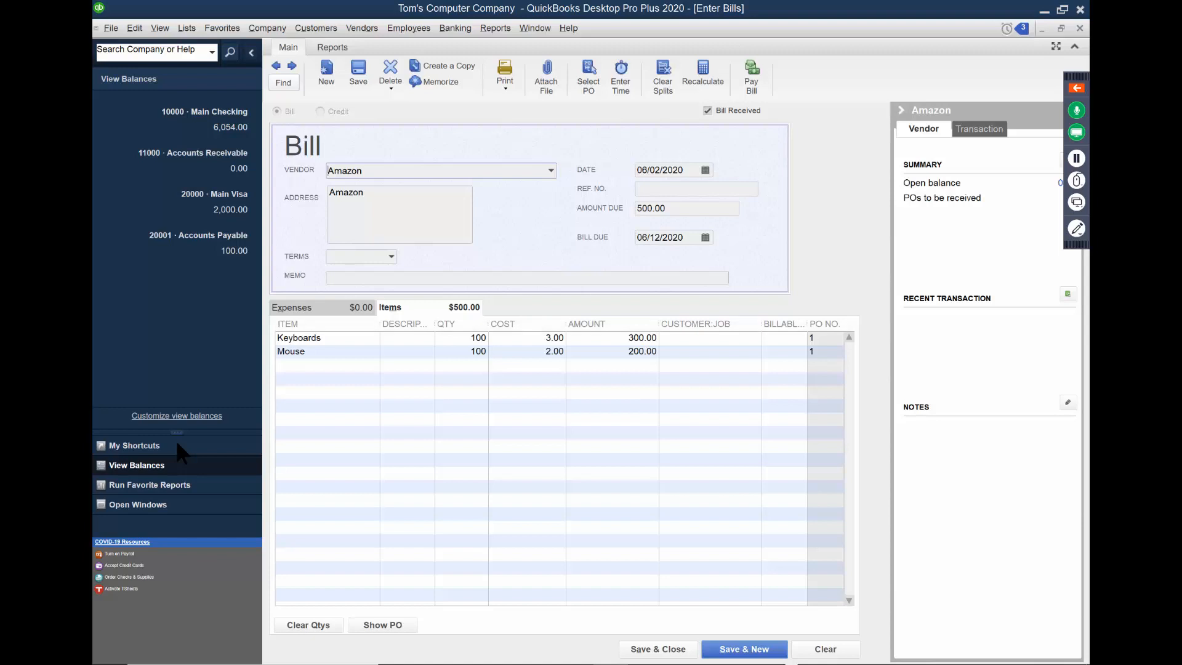
- Save the 500.00 Amazon bill, review the updated balances, and move on to paying bills
left_click(198, 242)
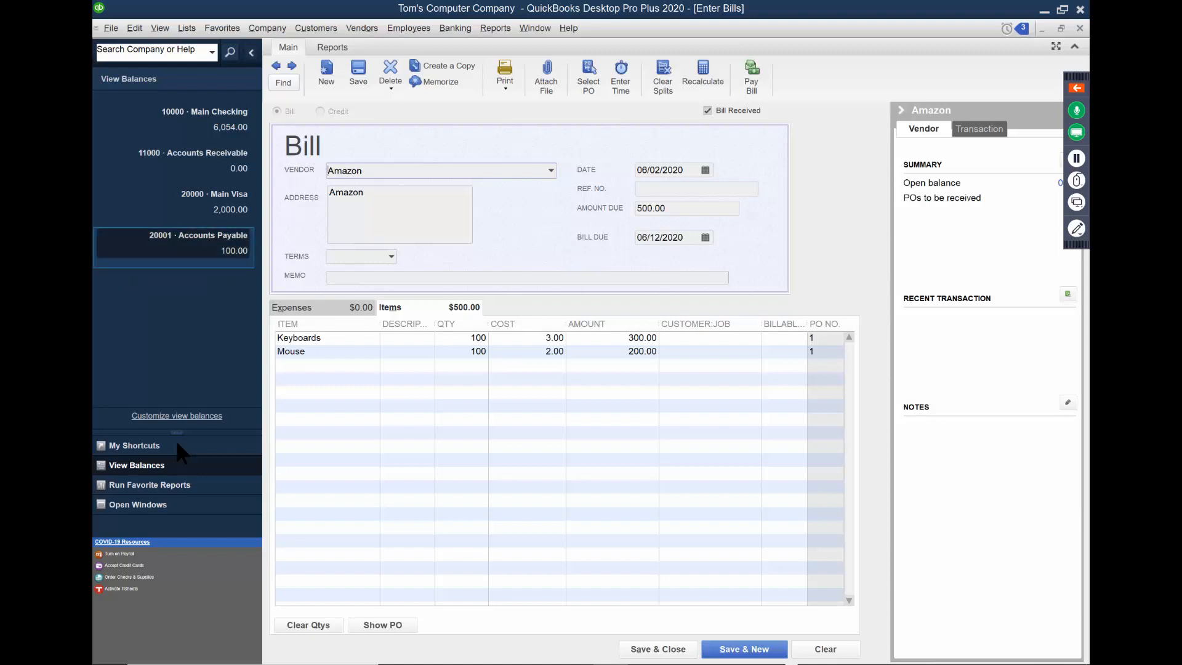
mouse_move(173, 242)
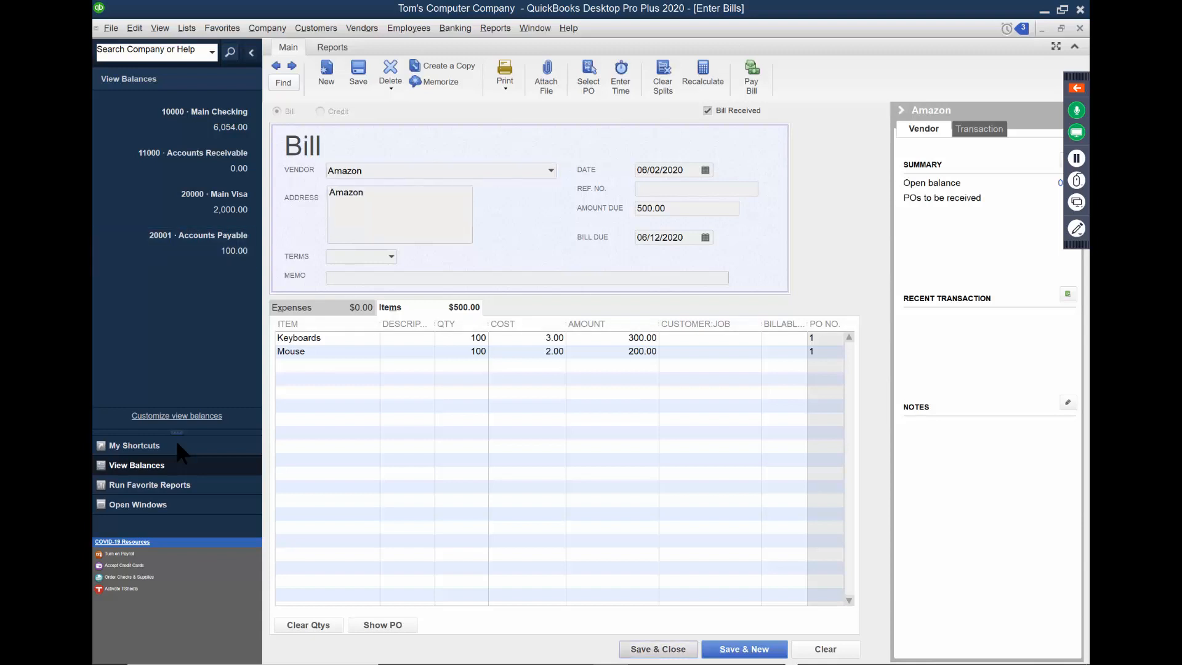
left_click(657, 649)
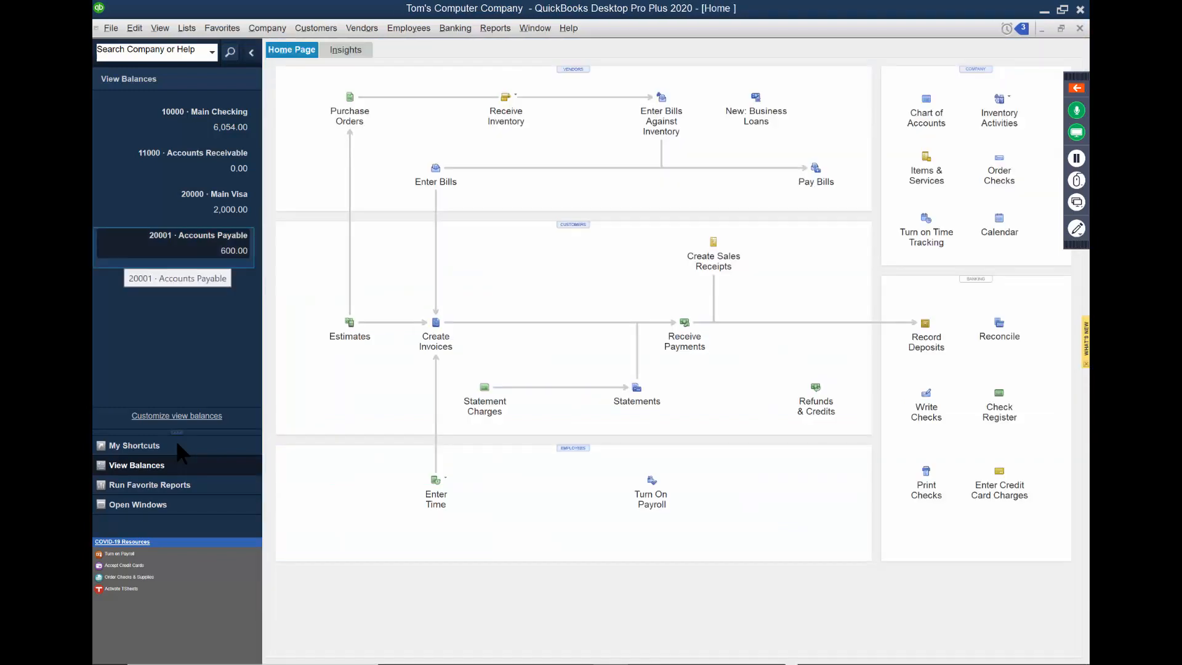
left_click(186, 28)
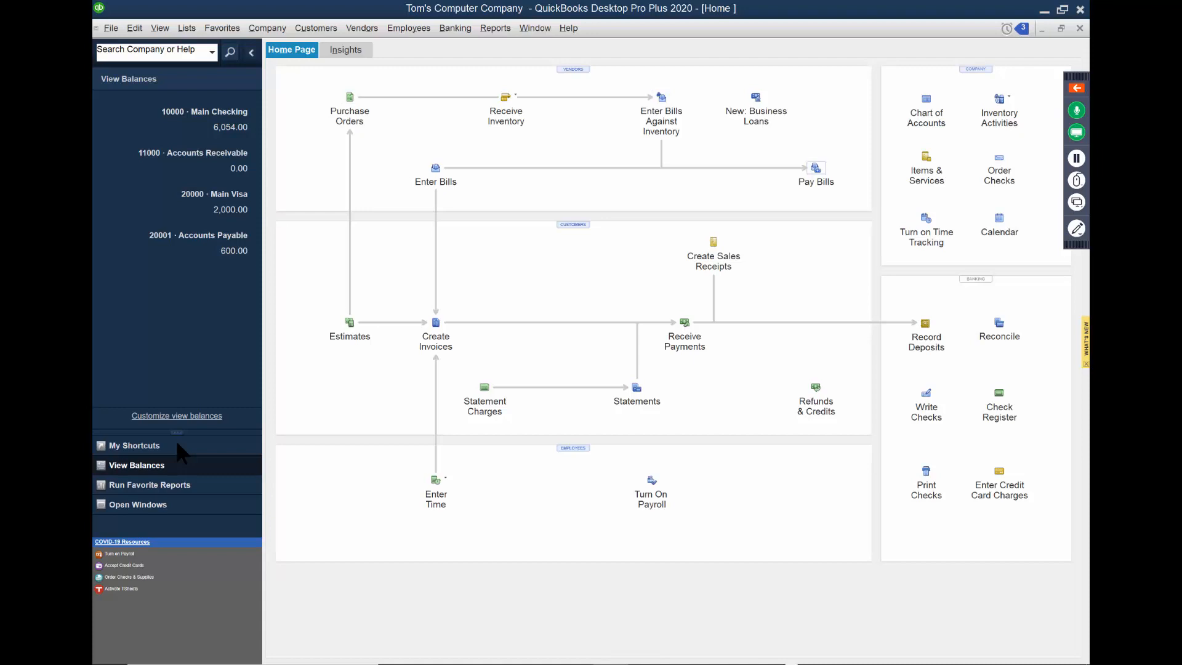
mouse_move(815, 168)
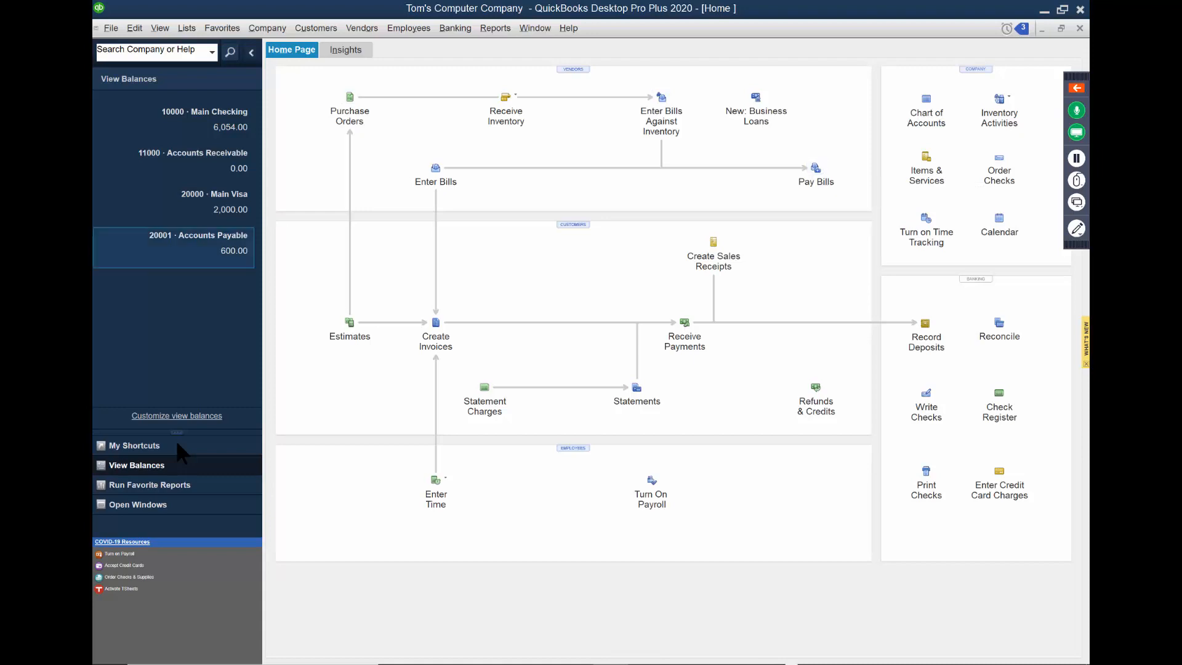
left_click(203, 117)
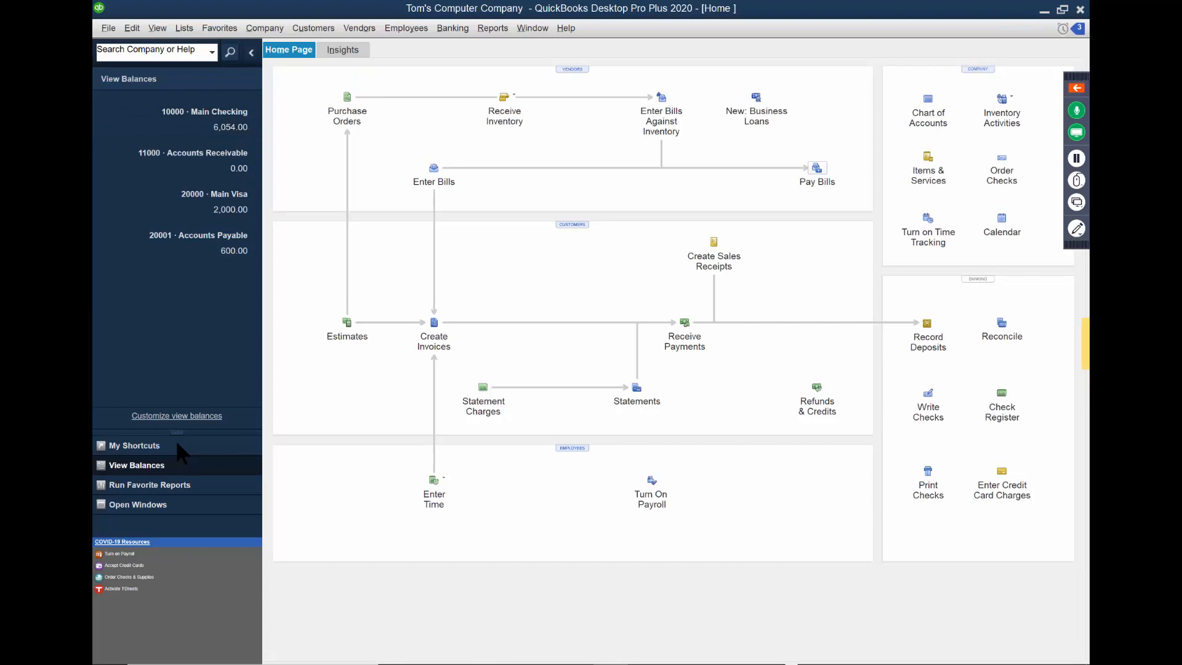
left_click(816, 167)
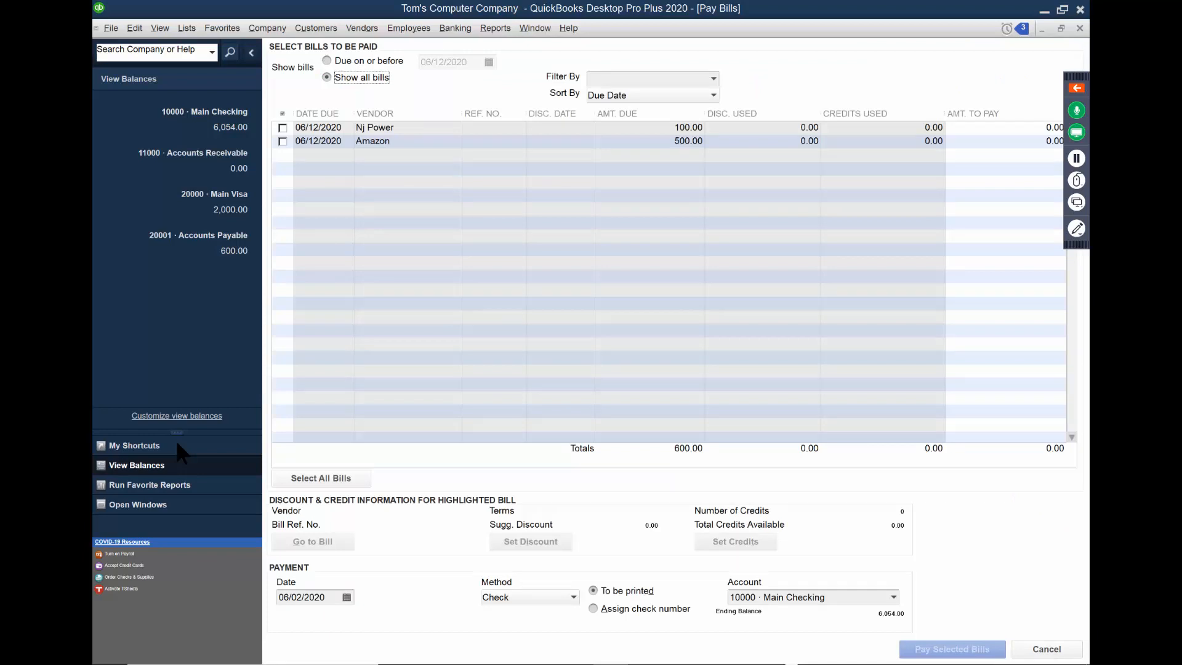
- Mark the Nj Power and Amazon bills and pay the selected 600.00 by check to be printed
left_click(283, 126)
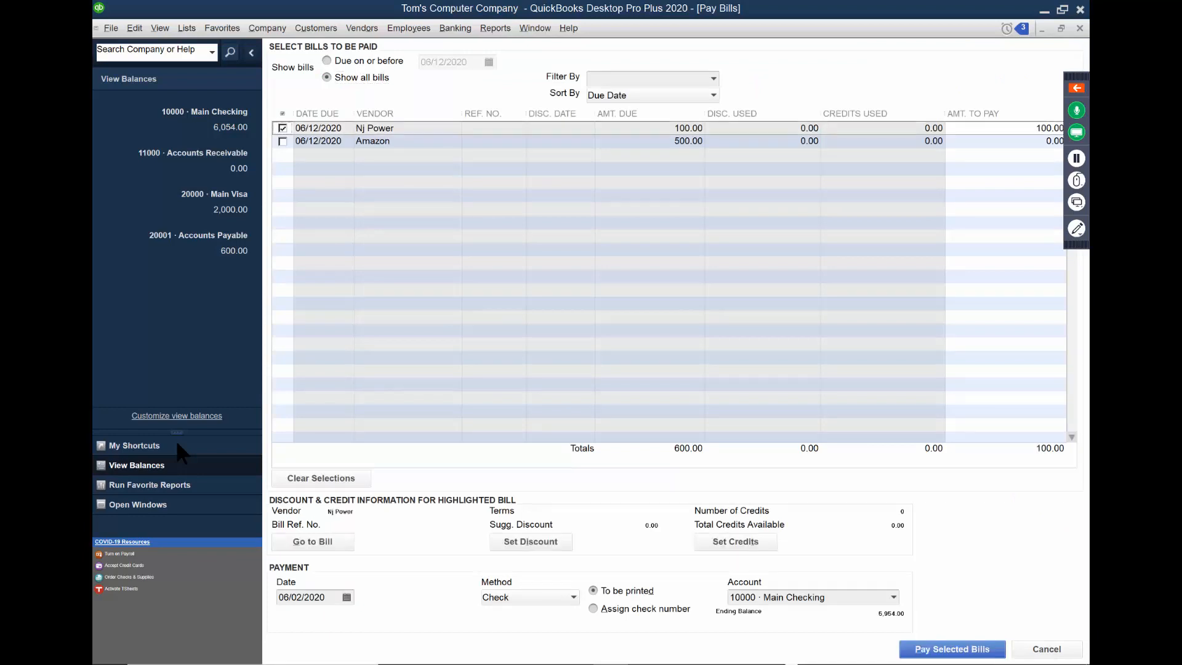
left_click(282, 141)
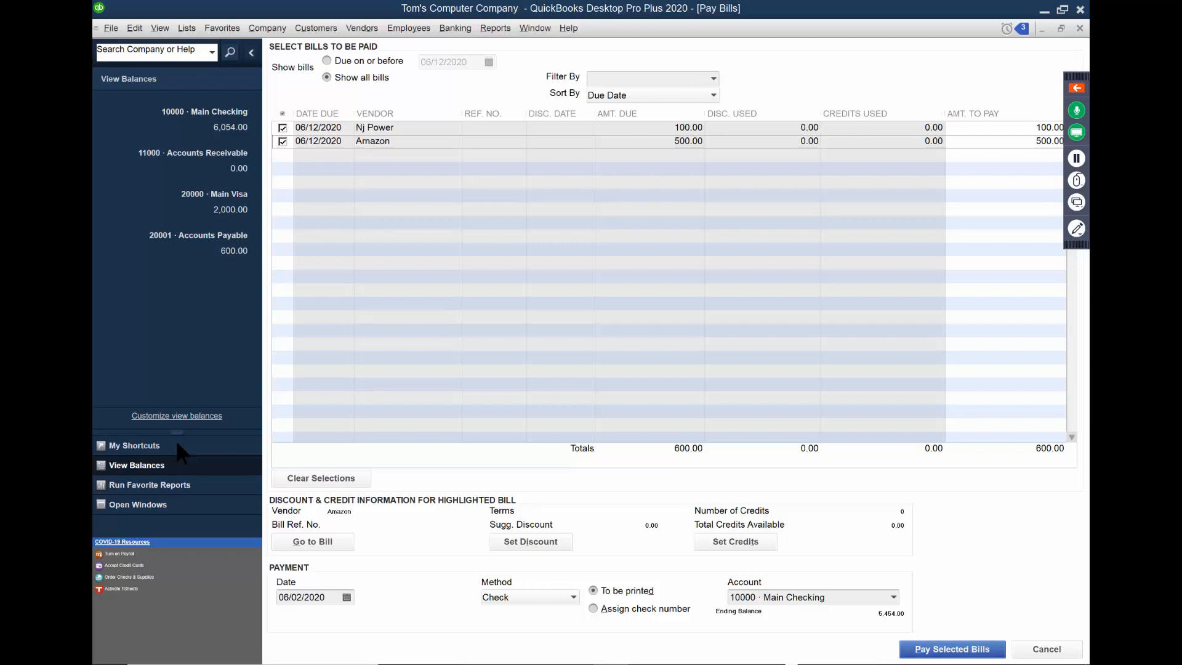
left_click(952, 649)
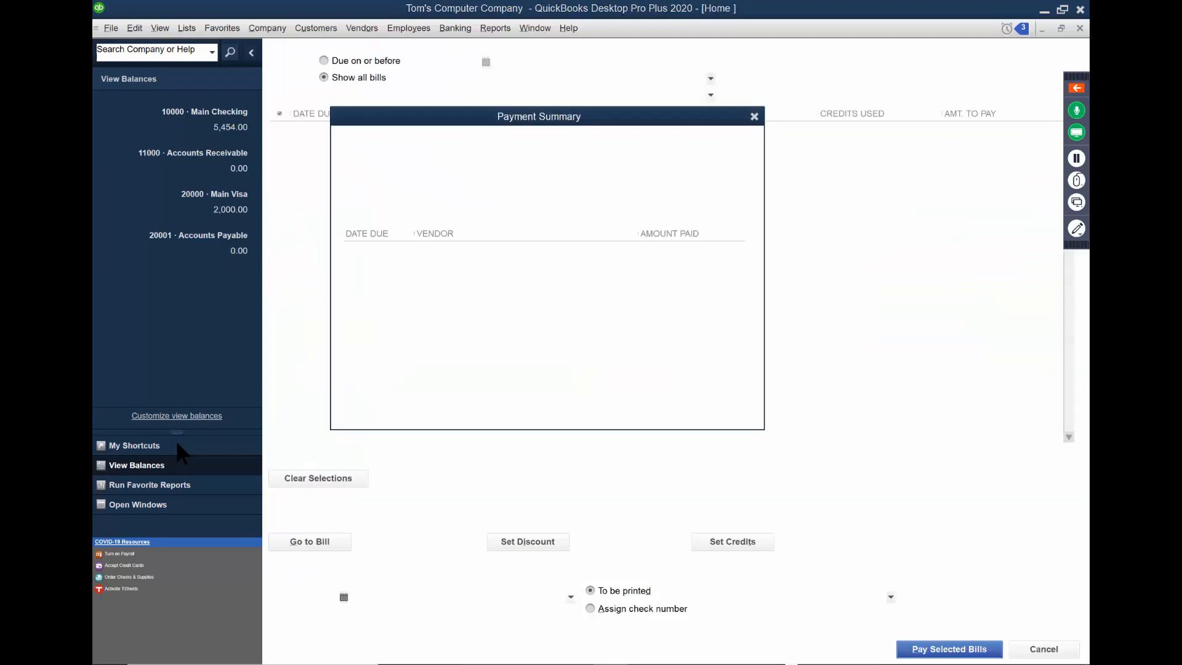
left_click(949, 649)
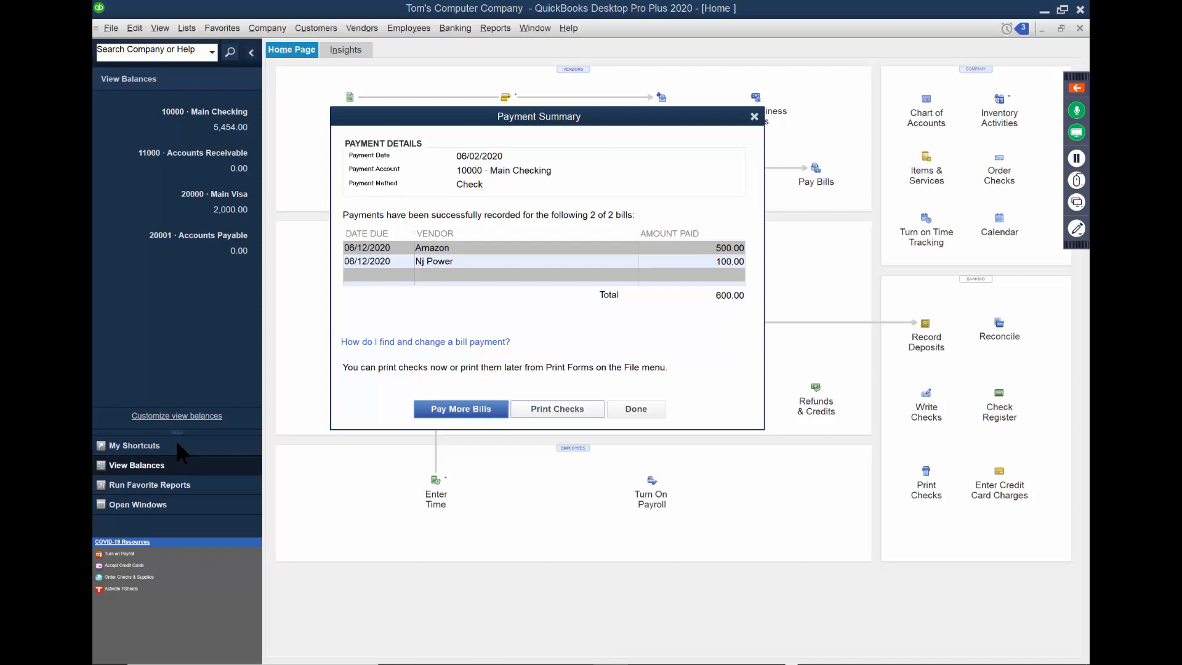
- Close the payment summary and proceed to printing the two checks
left_click(556, 409)
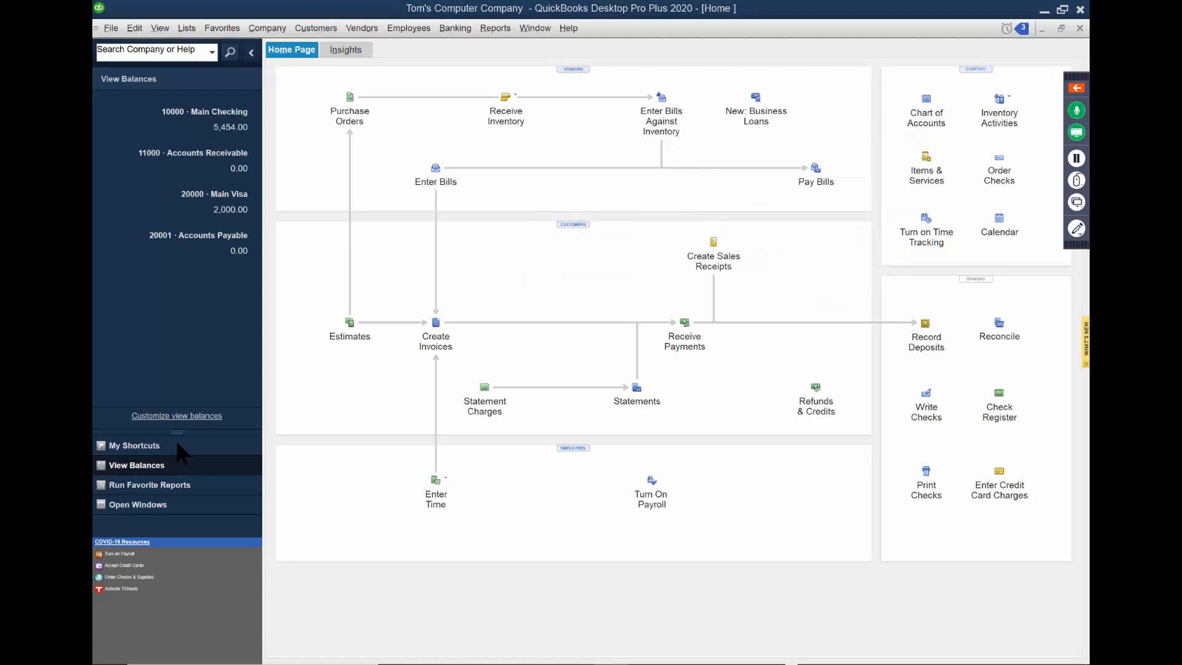
left_click(926, 477)
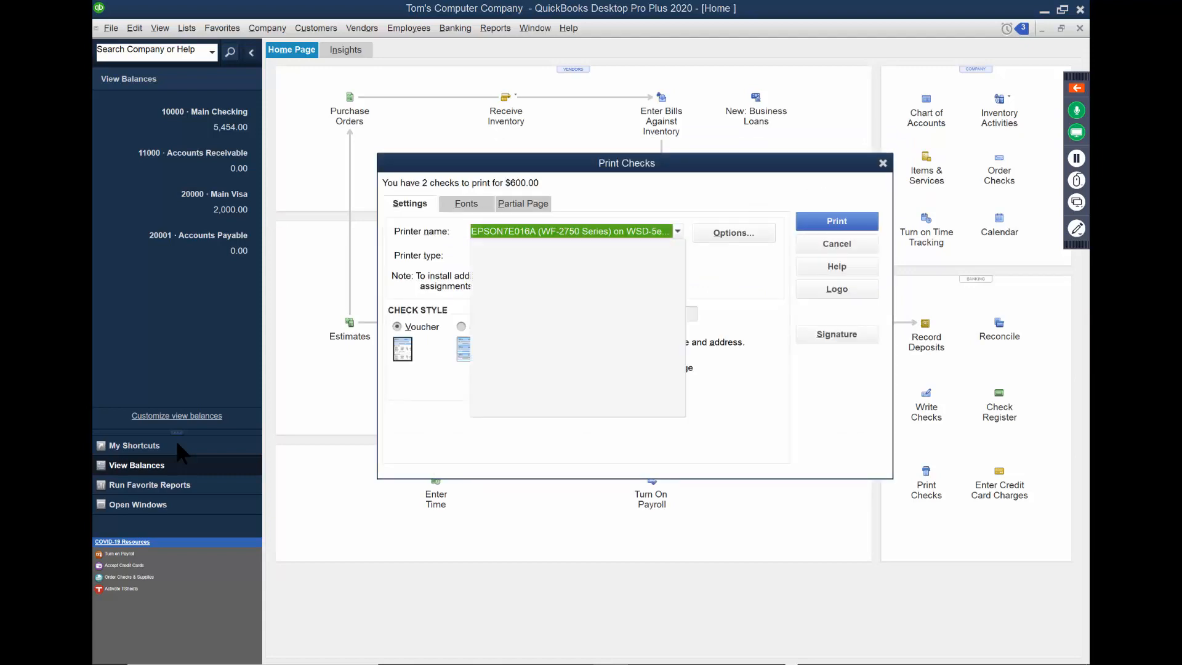
- Print the two checks to the Adobe PDF printer as a file named checks in Documents
left_click(676, 231)
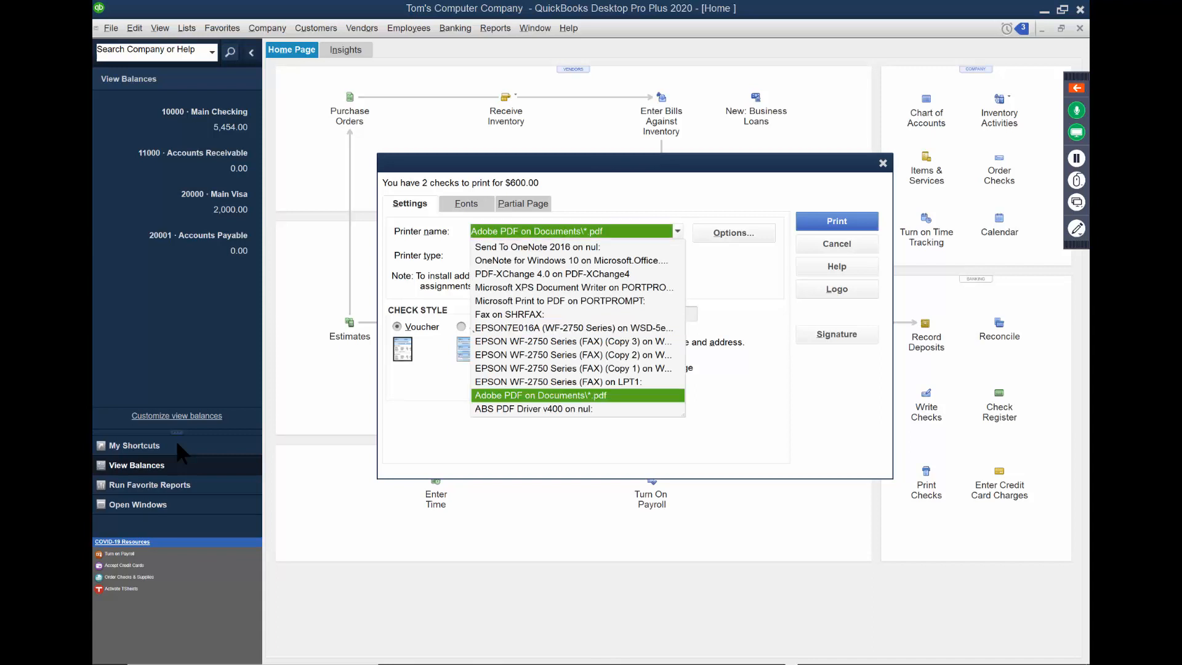
left_click(540, 396)
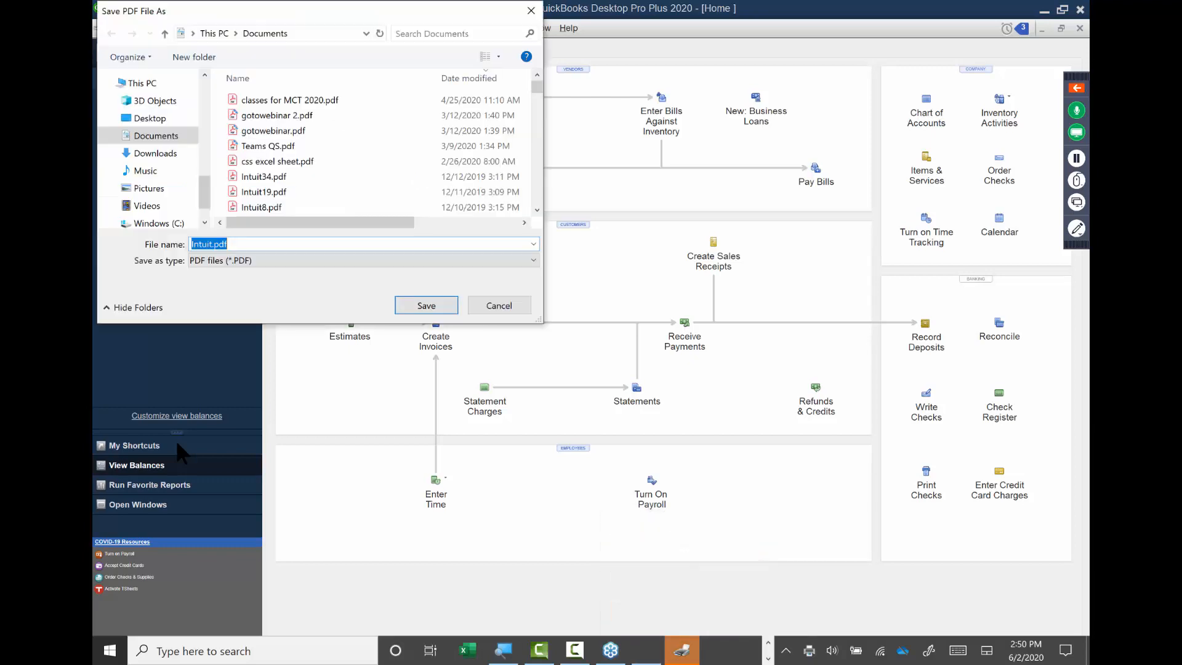
type("chec")
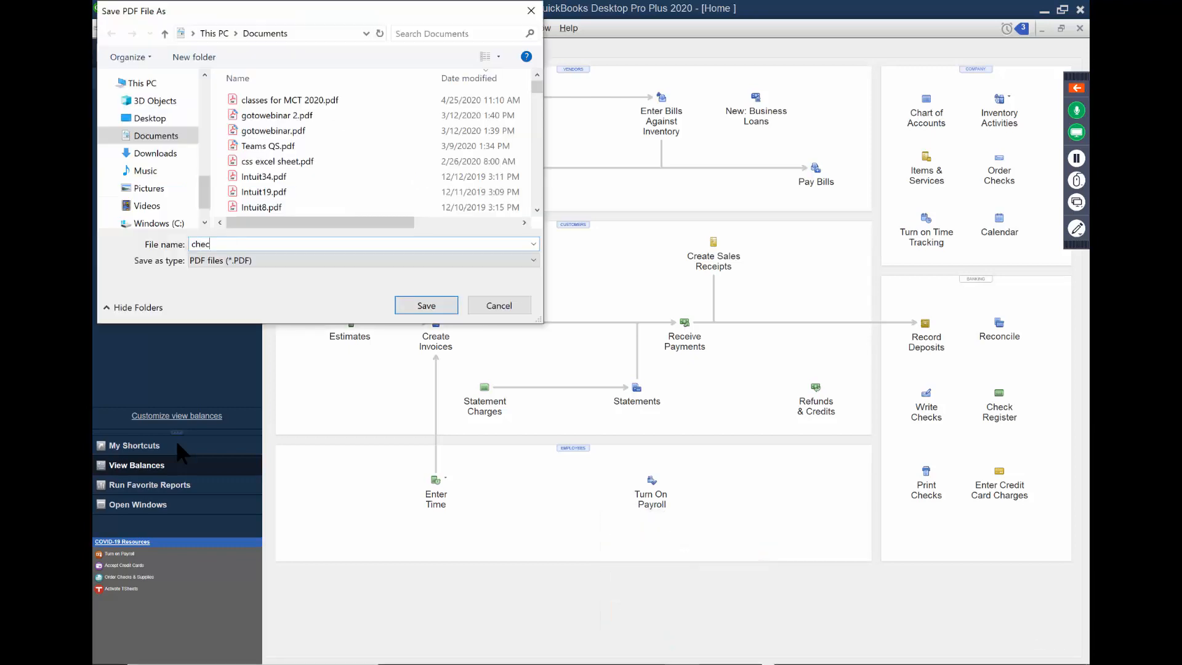
left_click(426, 306)
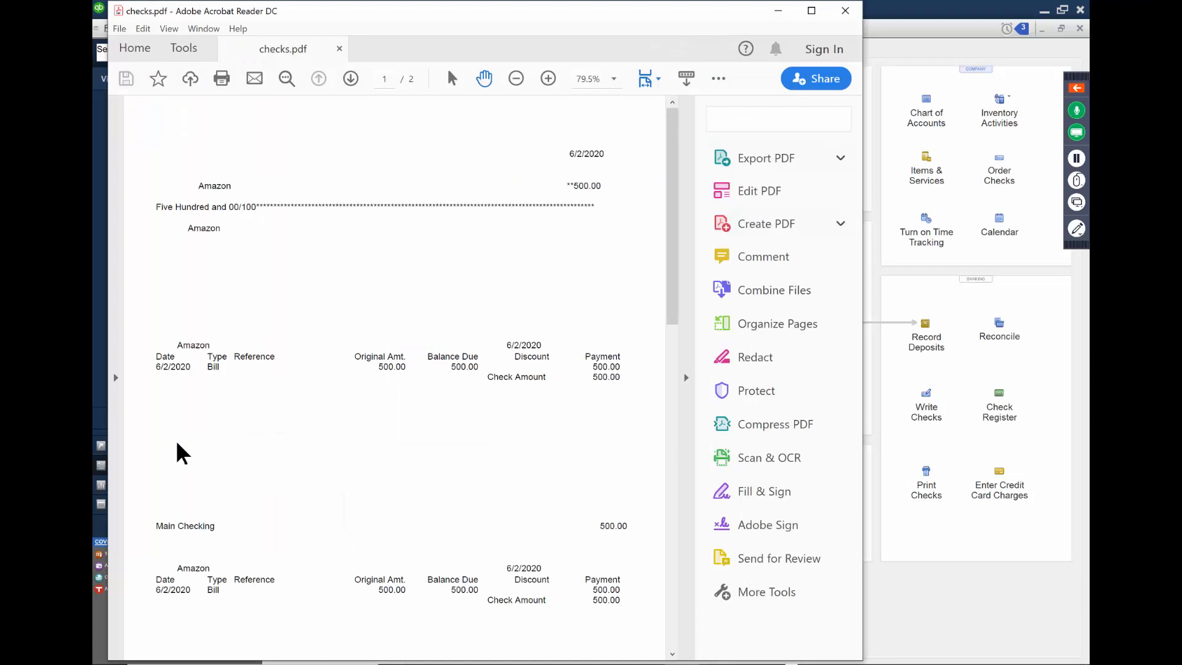
- Scroll through checks.pdf in Acrobat Reader to review the printed checks
left_click(777, 119)
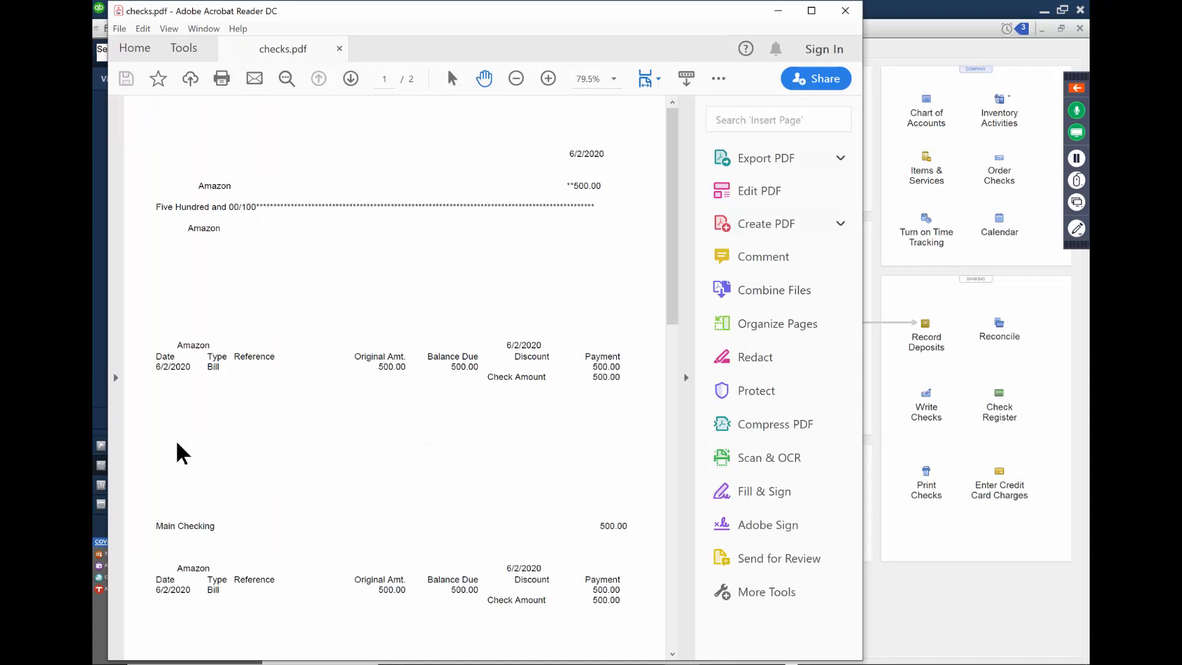
left_click(840, 158)
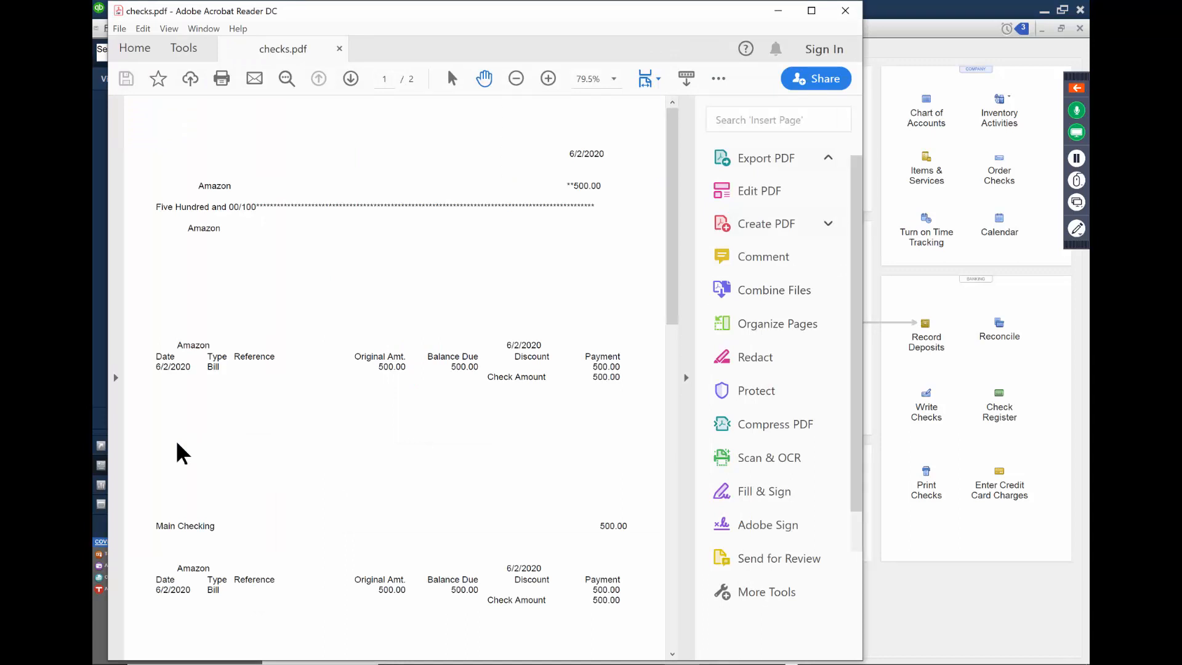
scroll("down", 3)
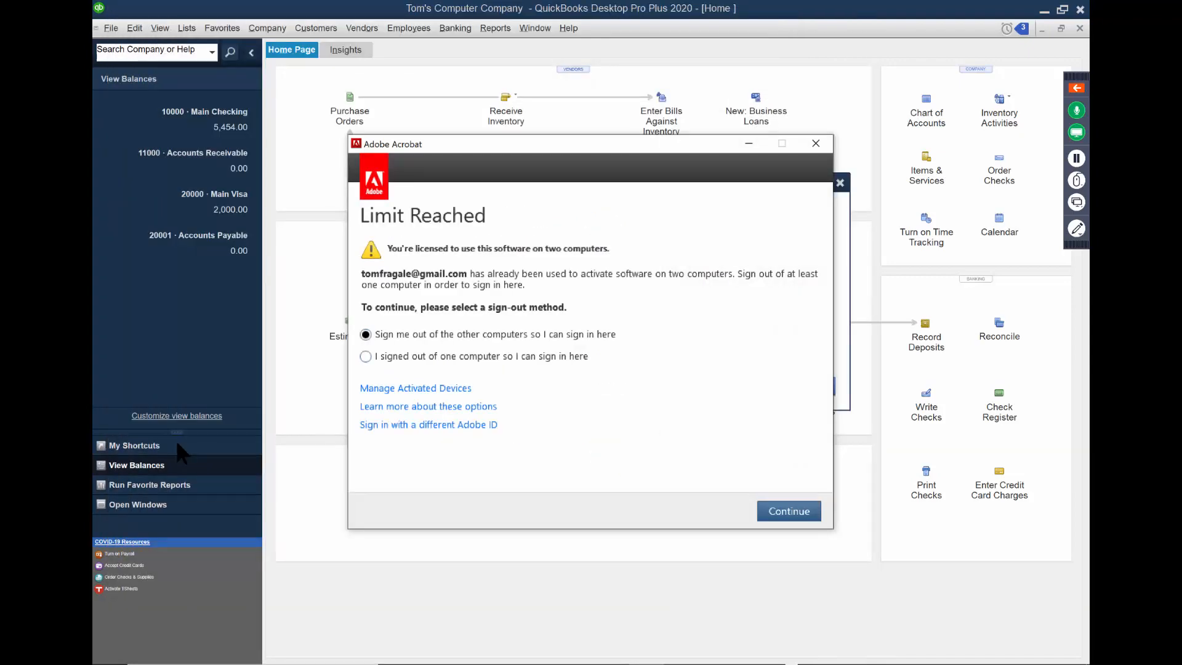
- Quit Acrobat, confirm both checks printed correctly, and reopen the bills screen
left_click(789, 510)
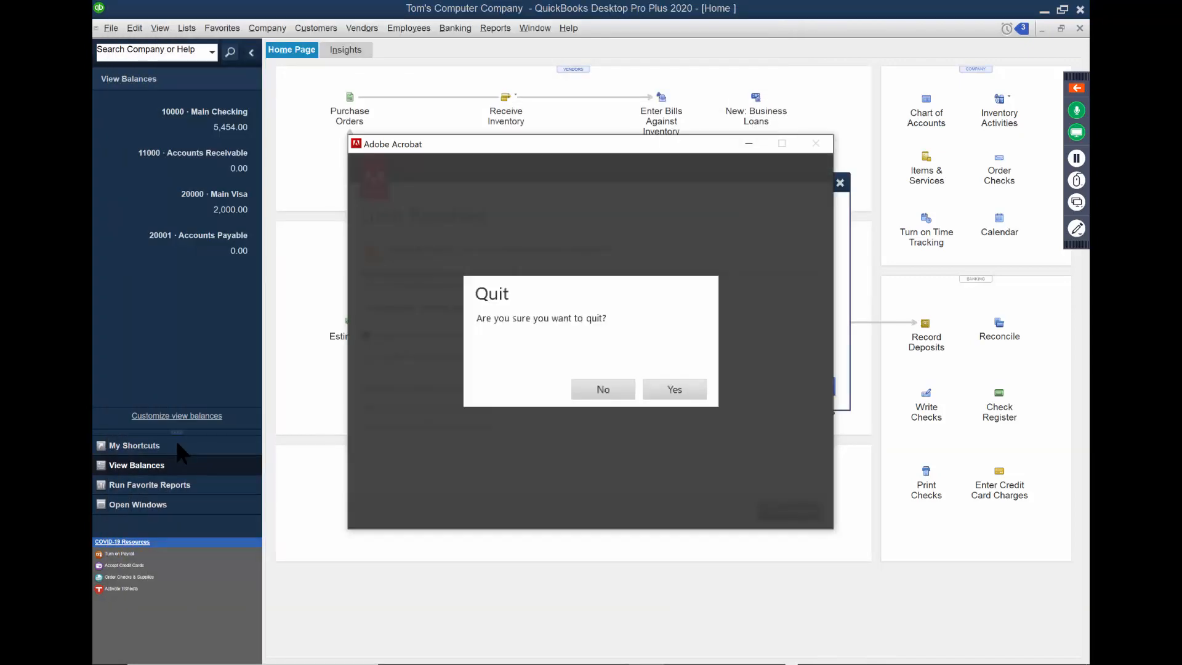
left_click(674, 389)
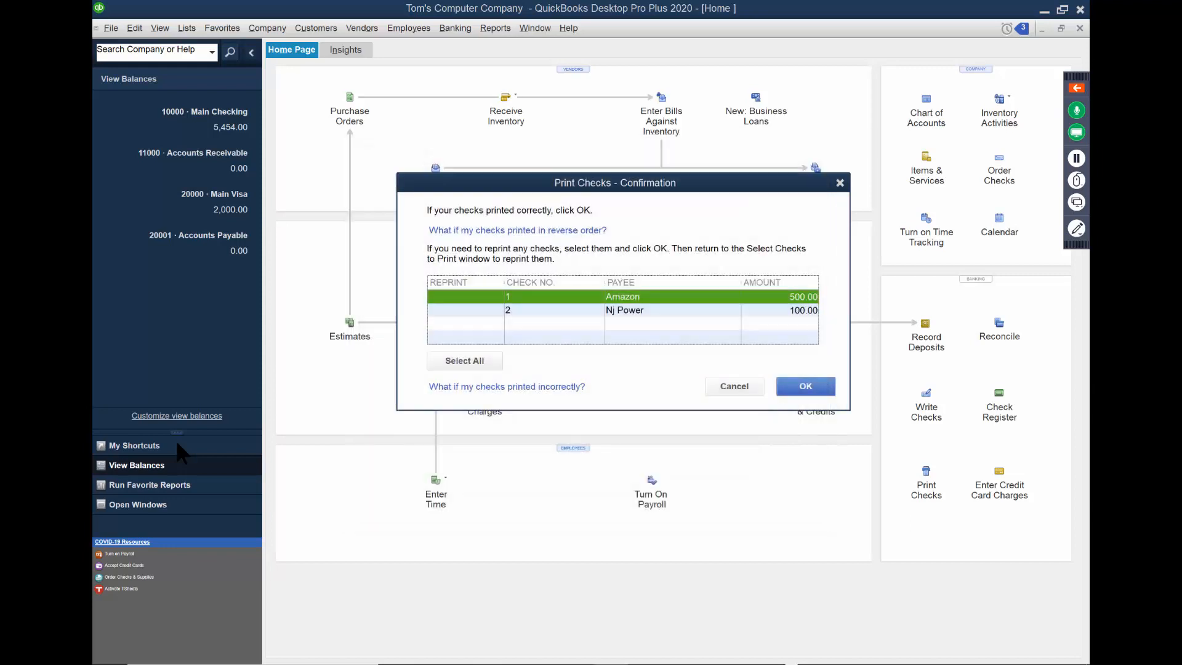
left_click(806, 385)
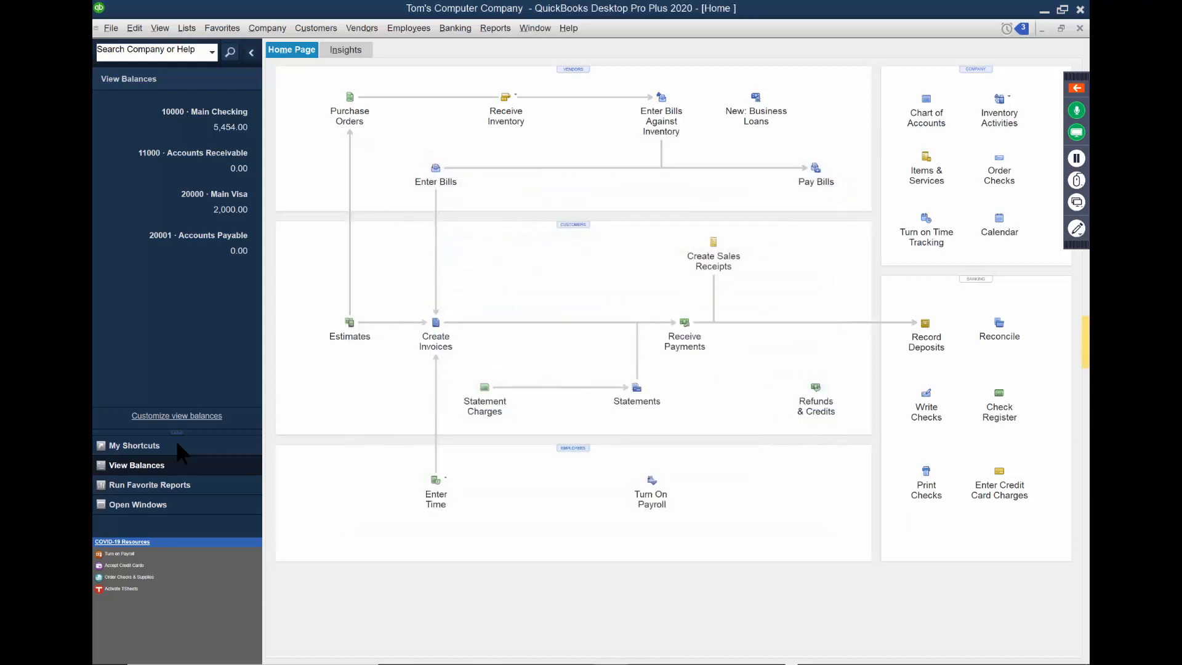
mouse_move(435, 167)
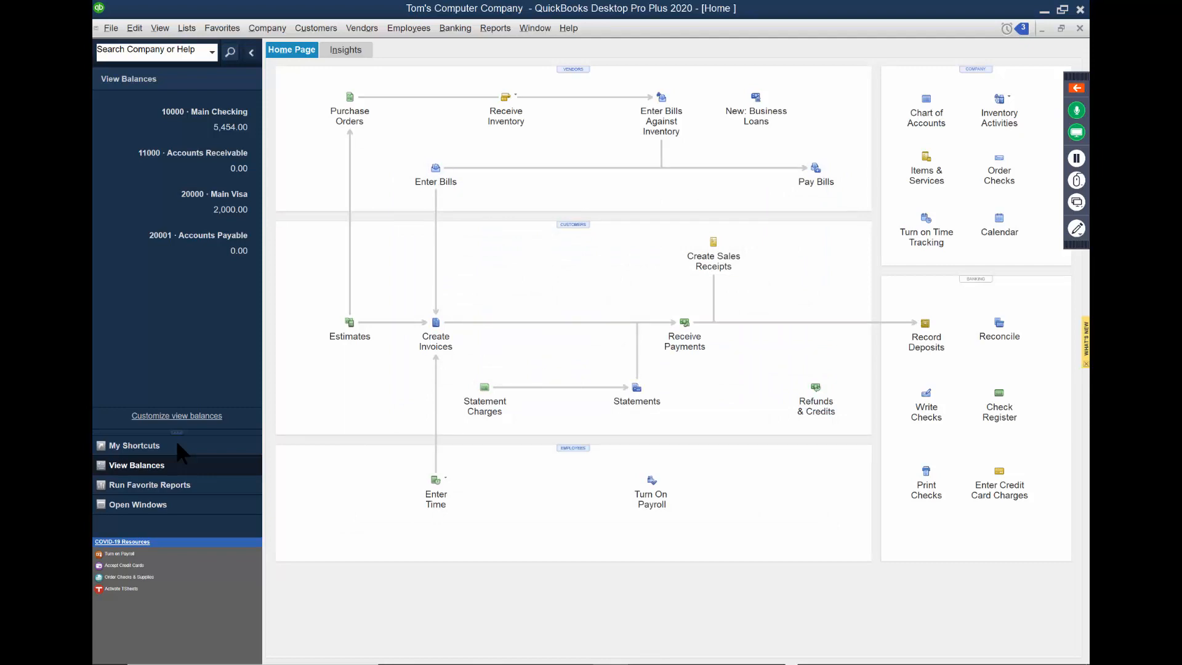
mouse_move(434, 169)
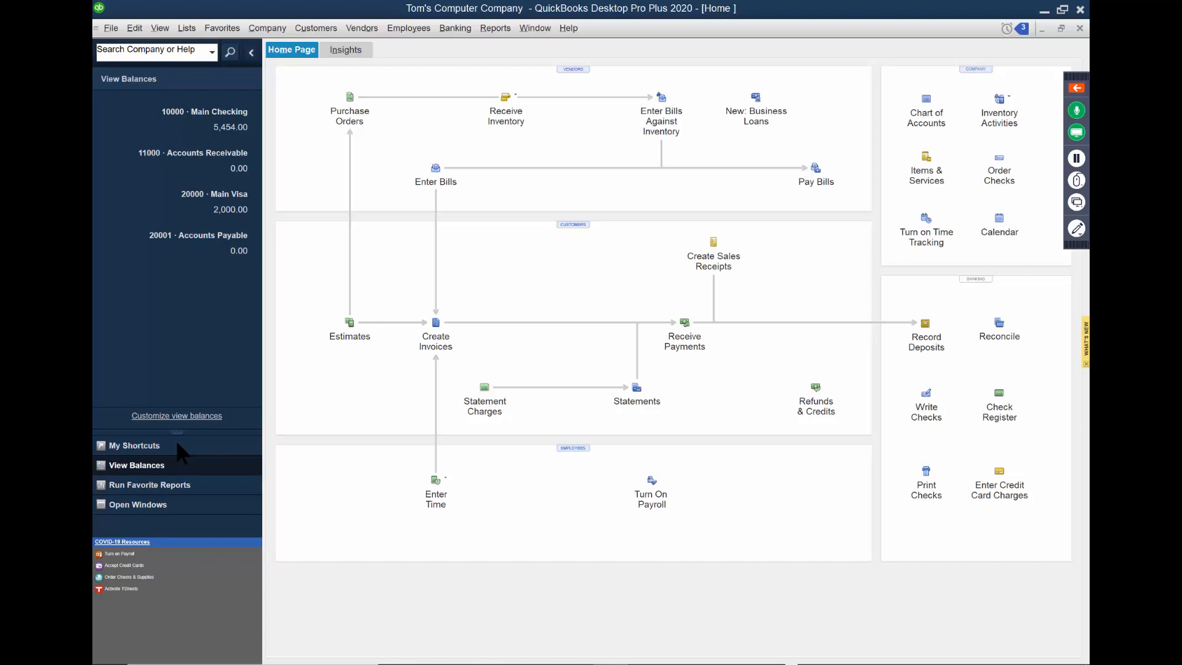
mouse_move(505, 96)
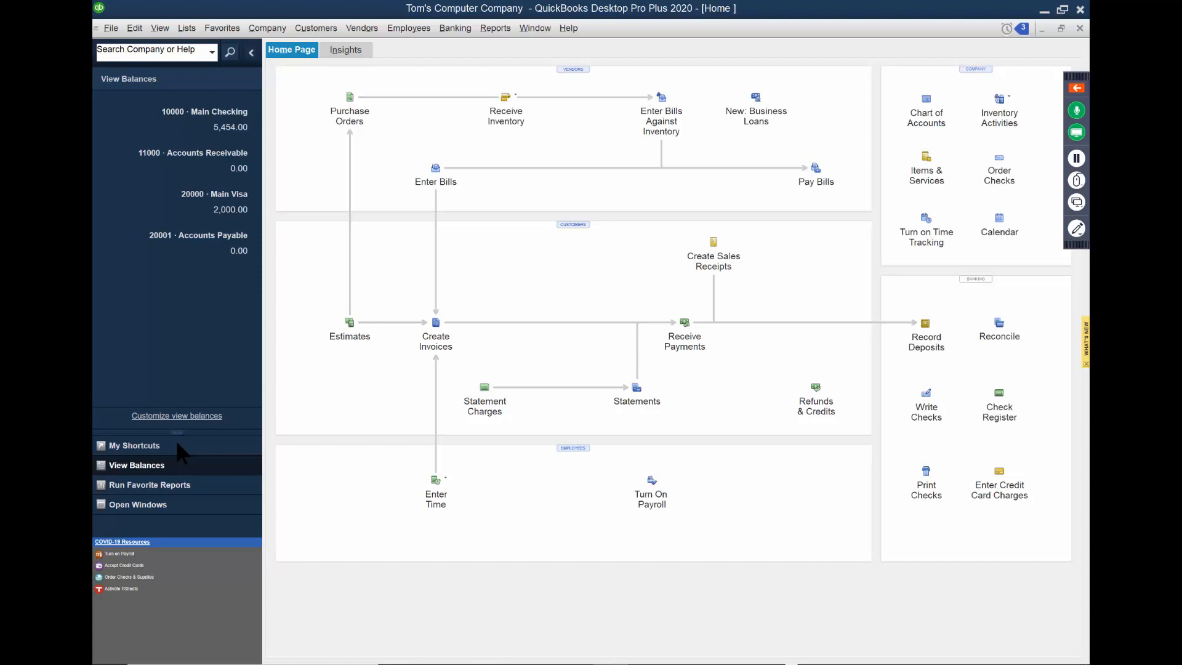
left_click(434, 169)
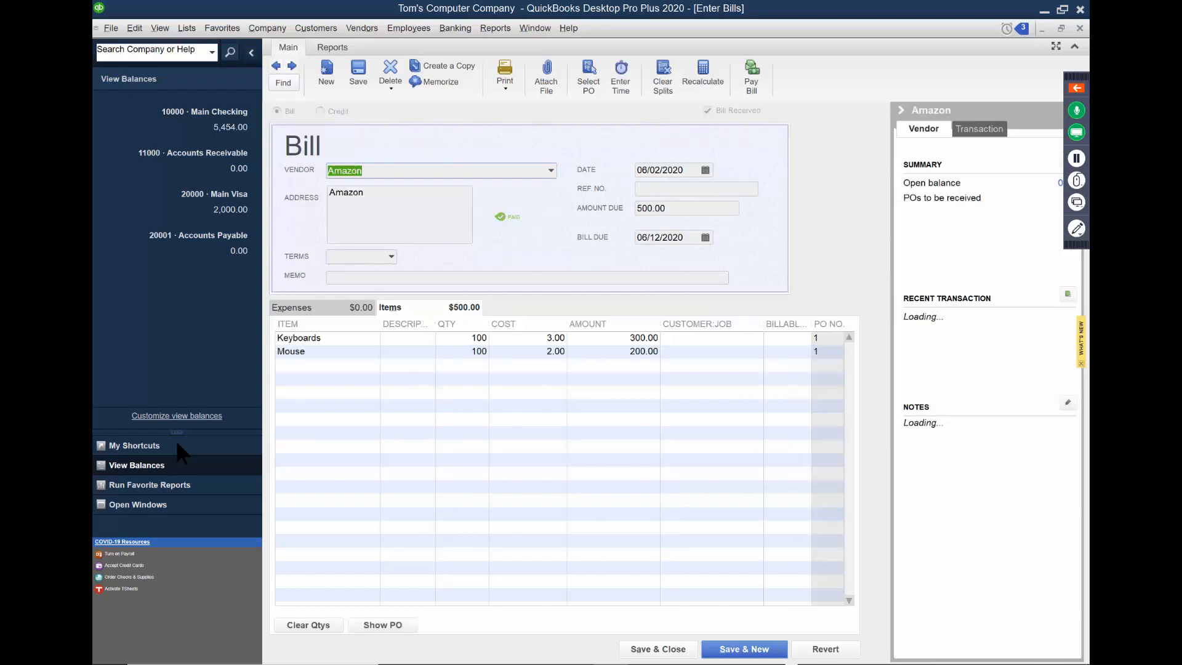
mouse_move(276, 66)
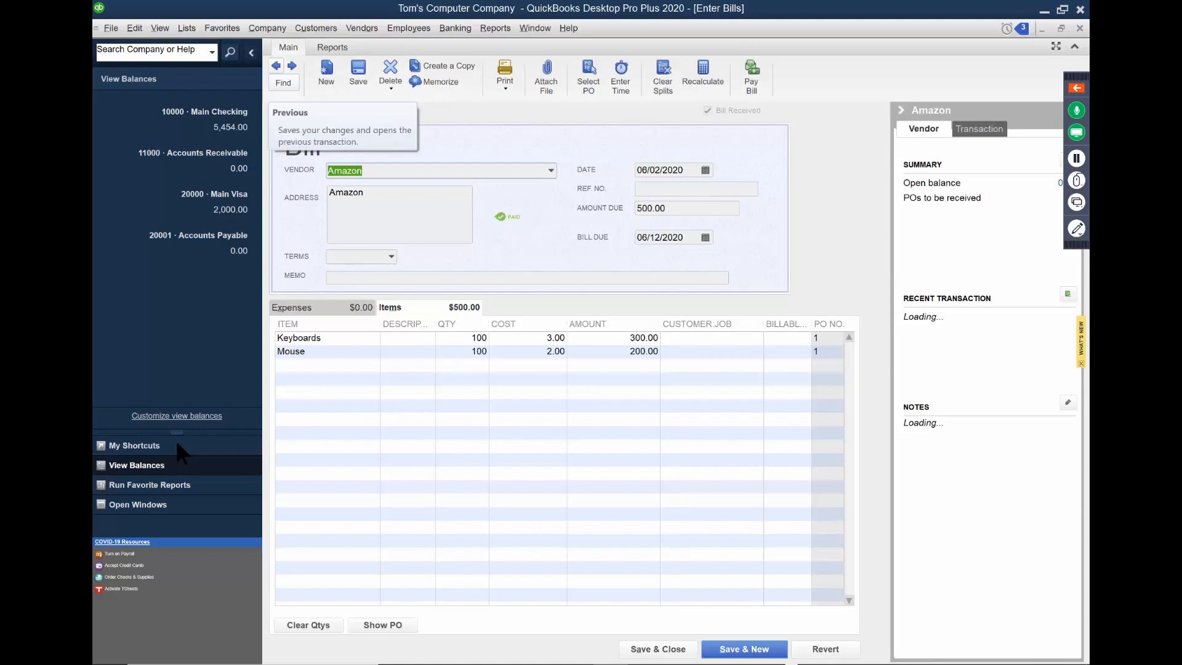
- Step back to the paid $100.00 Nj Power bill and start memorizing it
left_click(276, 65)
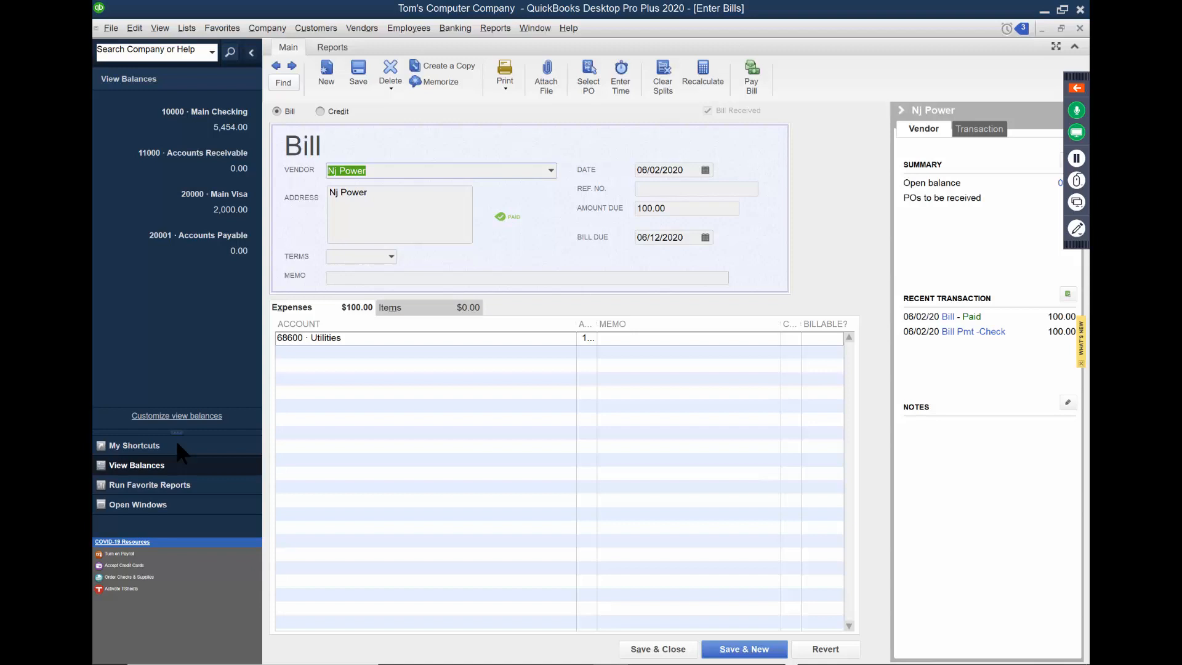
mouse_move(441, 82)
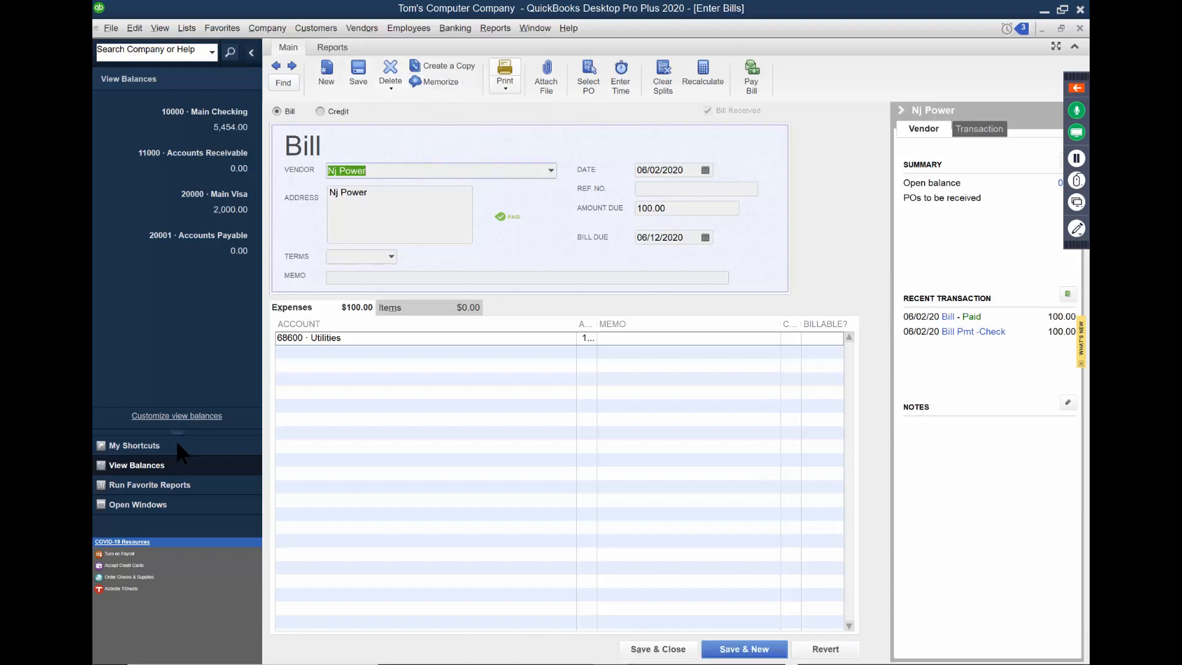
left_click(439, 81)
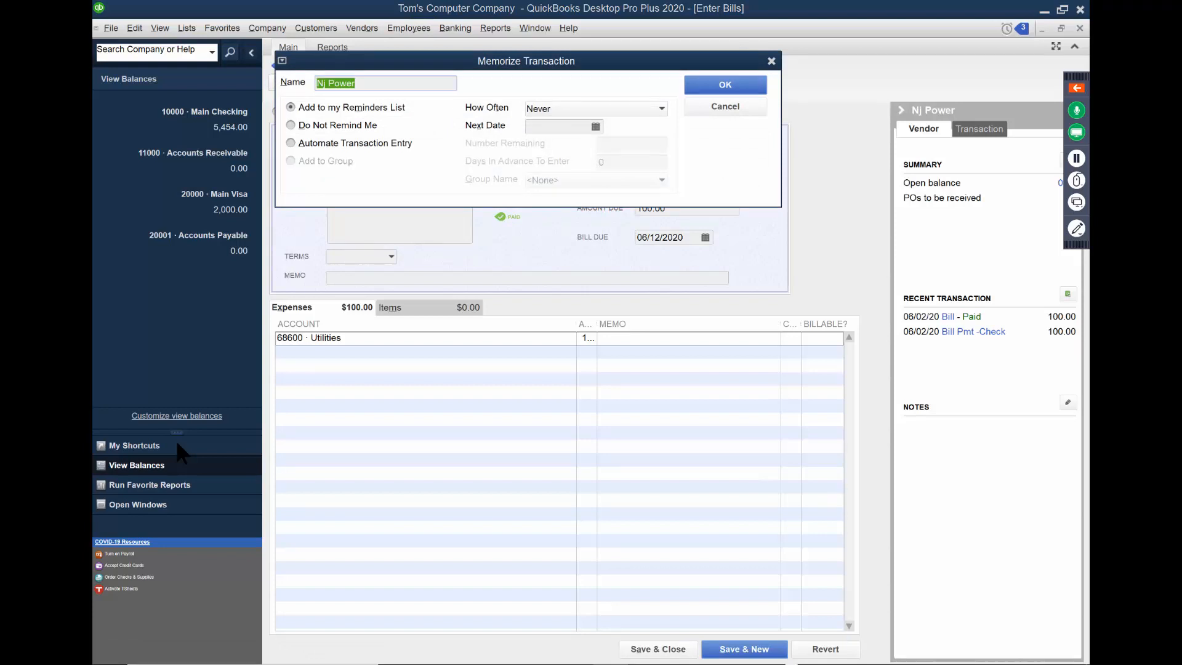
- Automate the Nj Power bill entry monthly with next date 07/02/2020 and save it
left_click(291, 142)
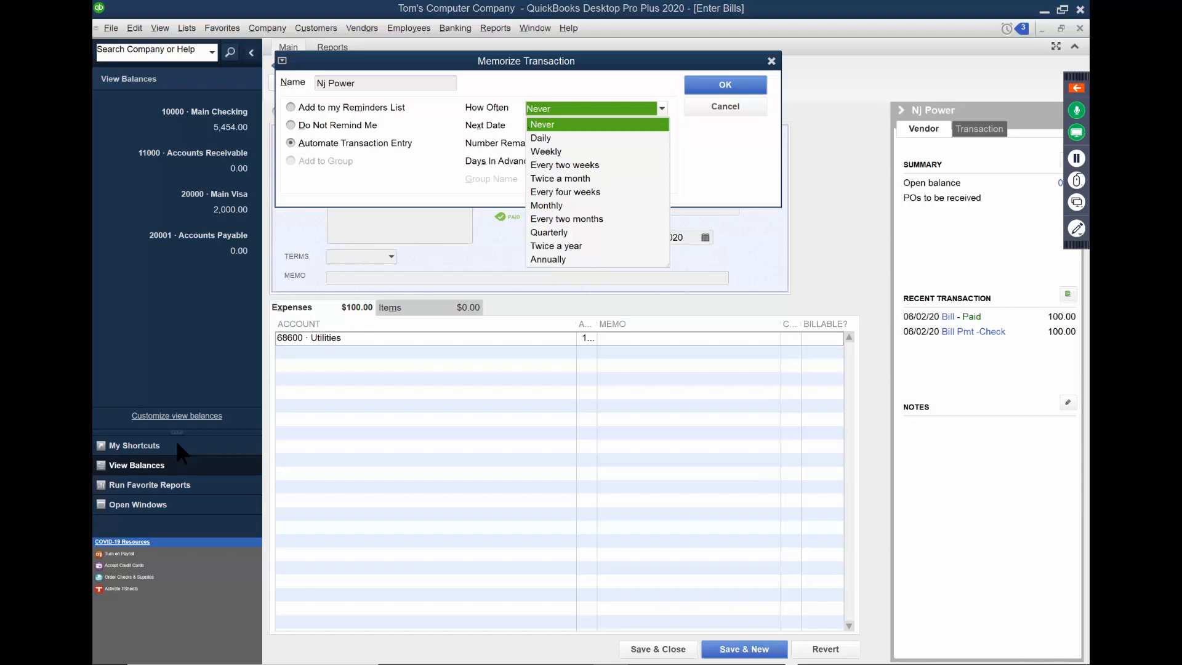
left_click(545, 206)
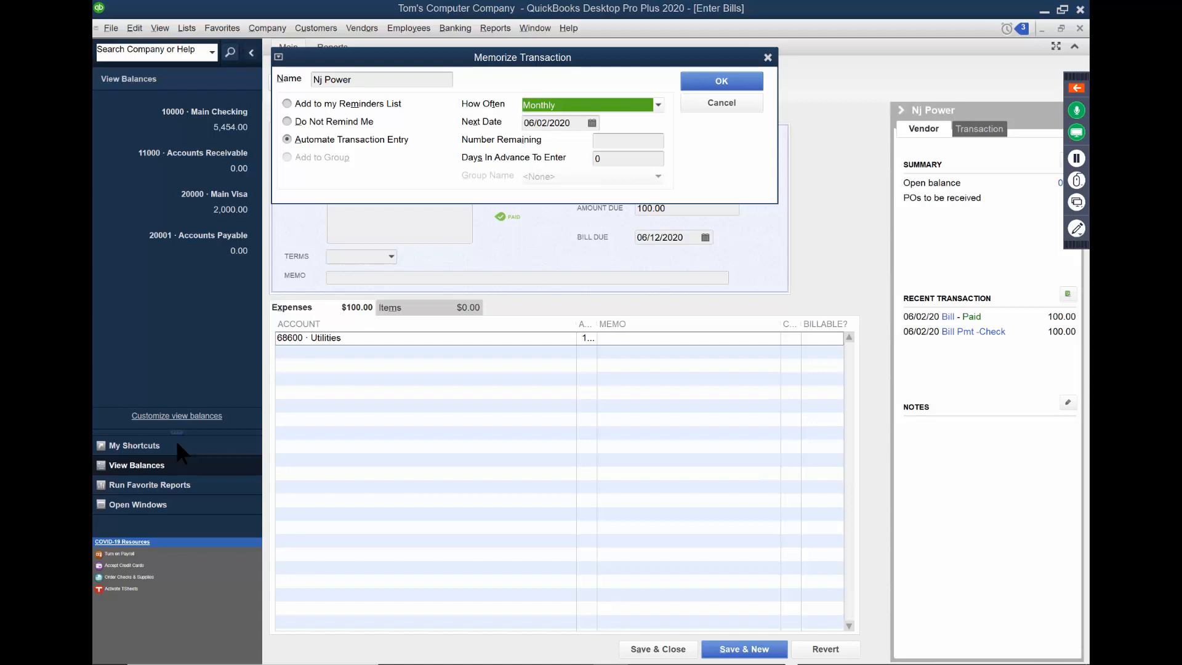
left_click(592, 122)
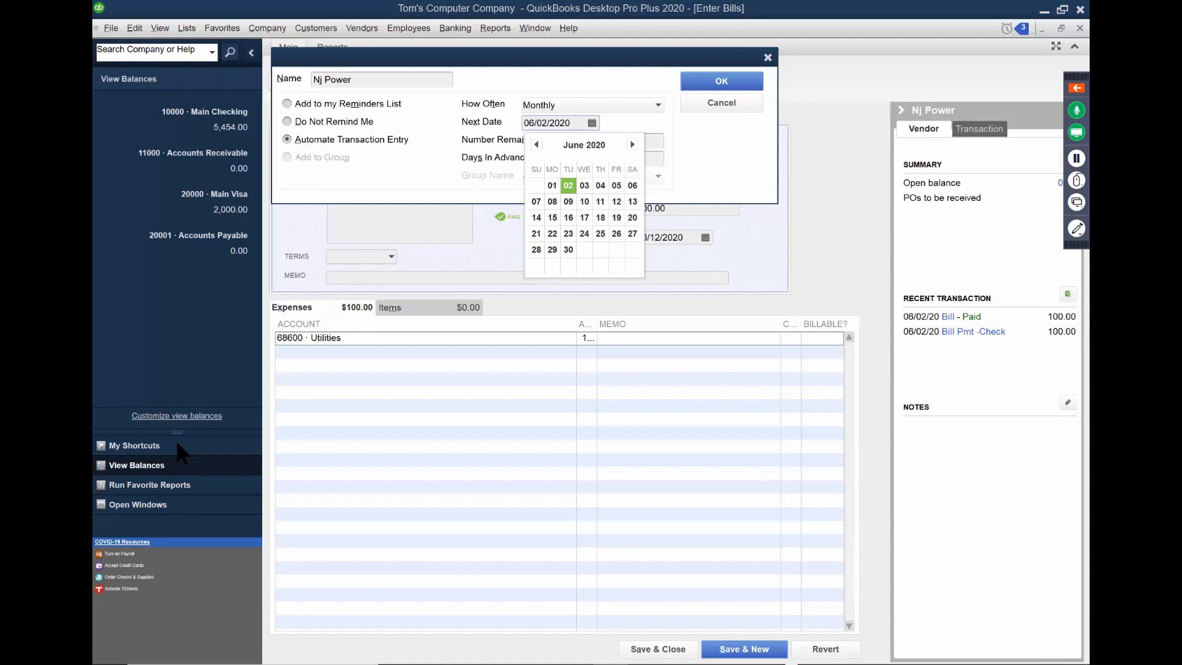
left_click(631, 144)
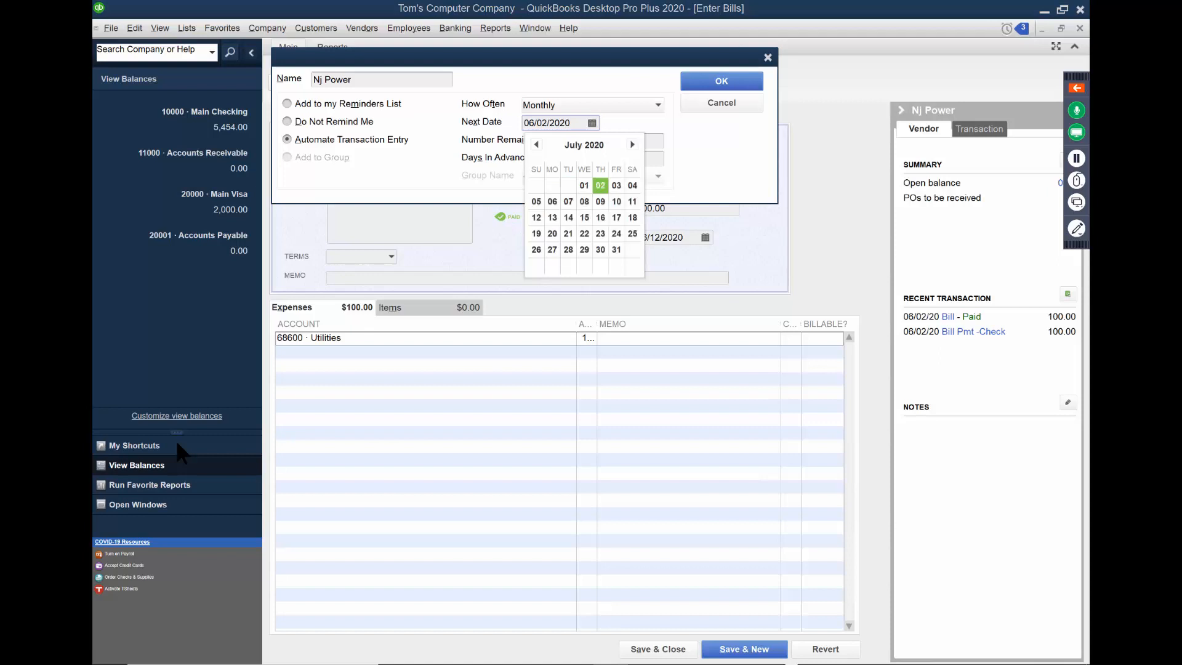
left_click(600, 184)
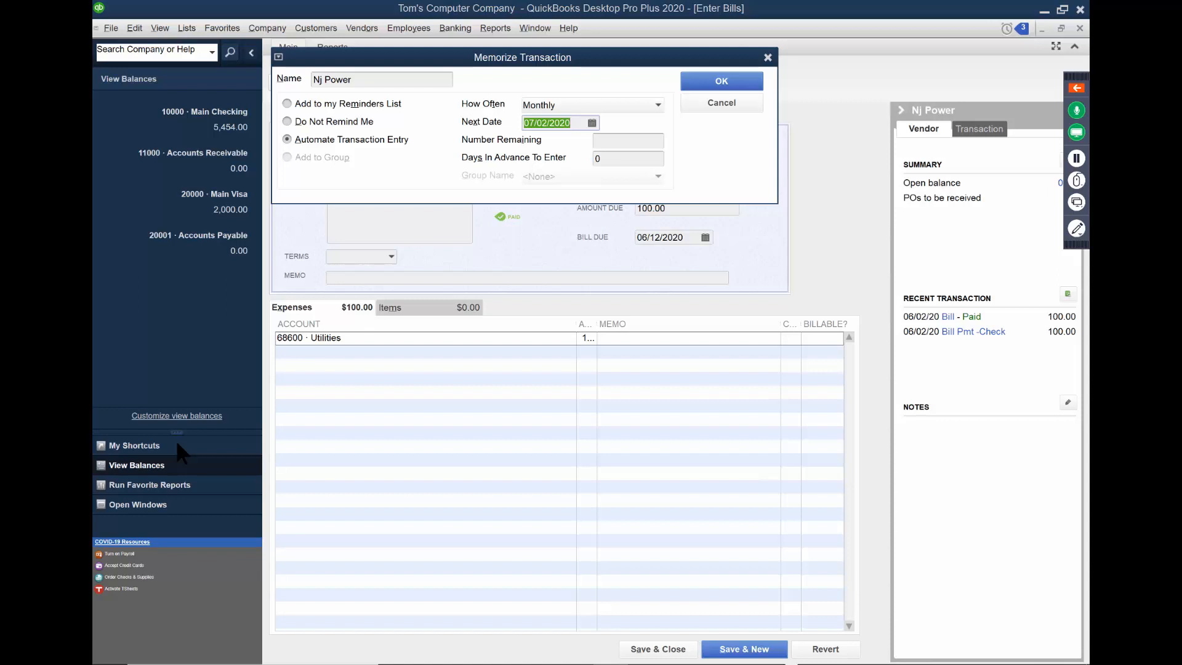
left_click(719, 81)
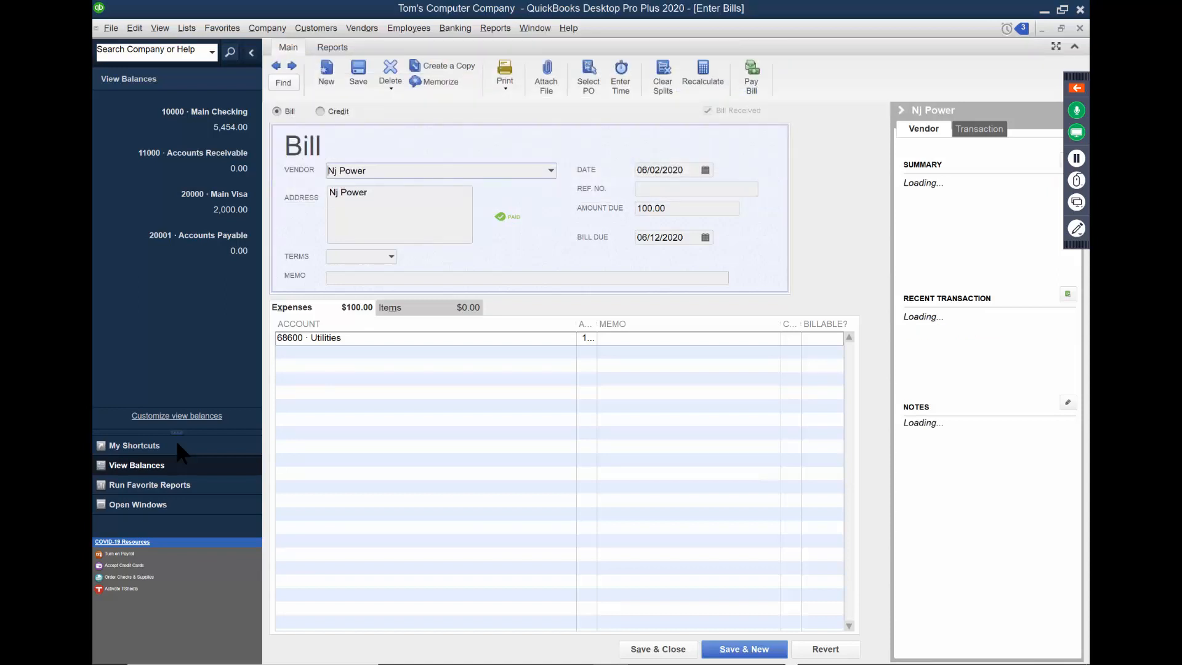